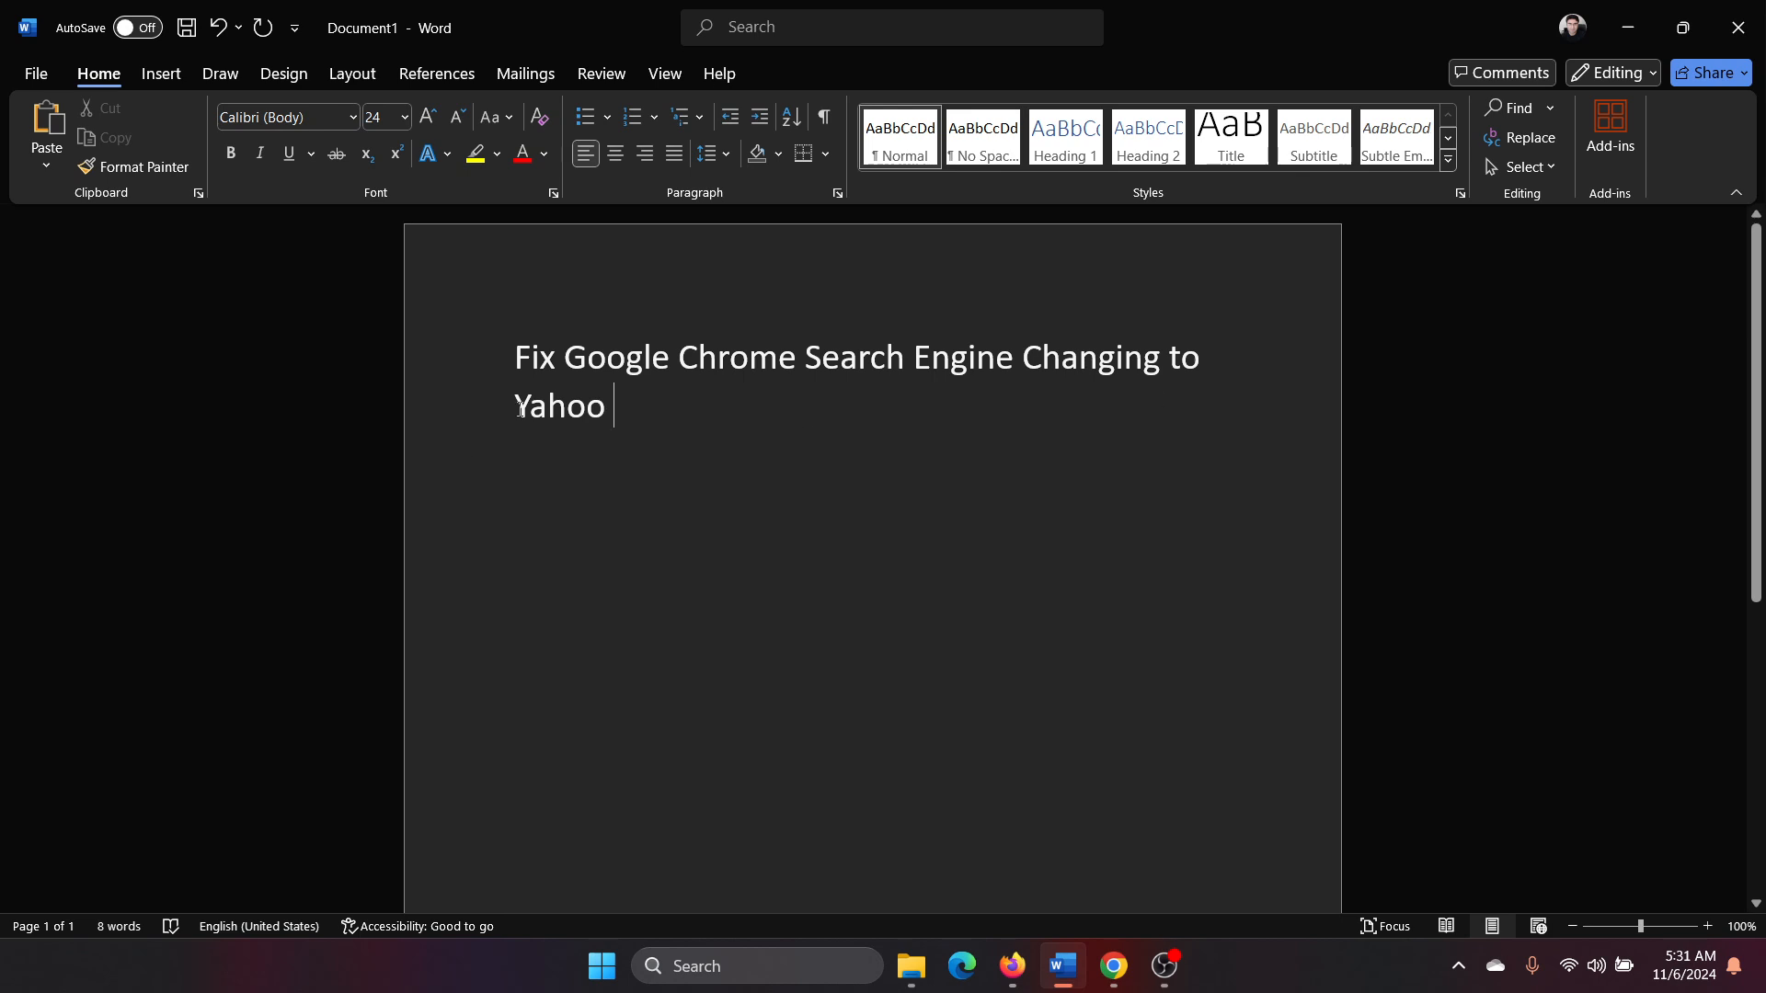
{"action": "mouse_move", "coordinate": [971, 449]}
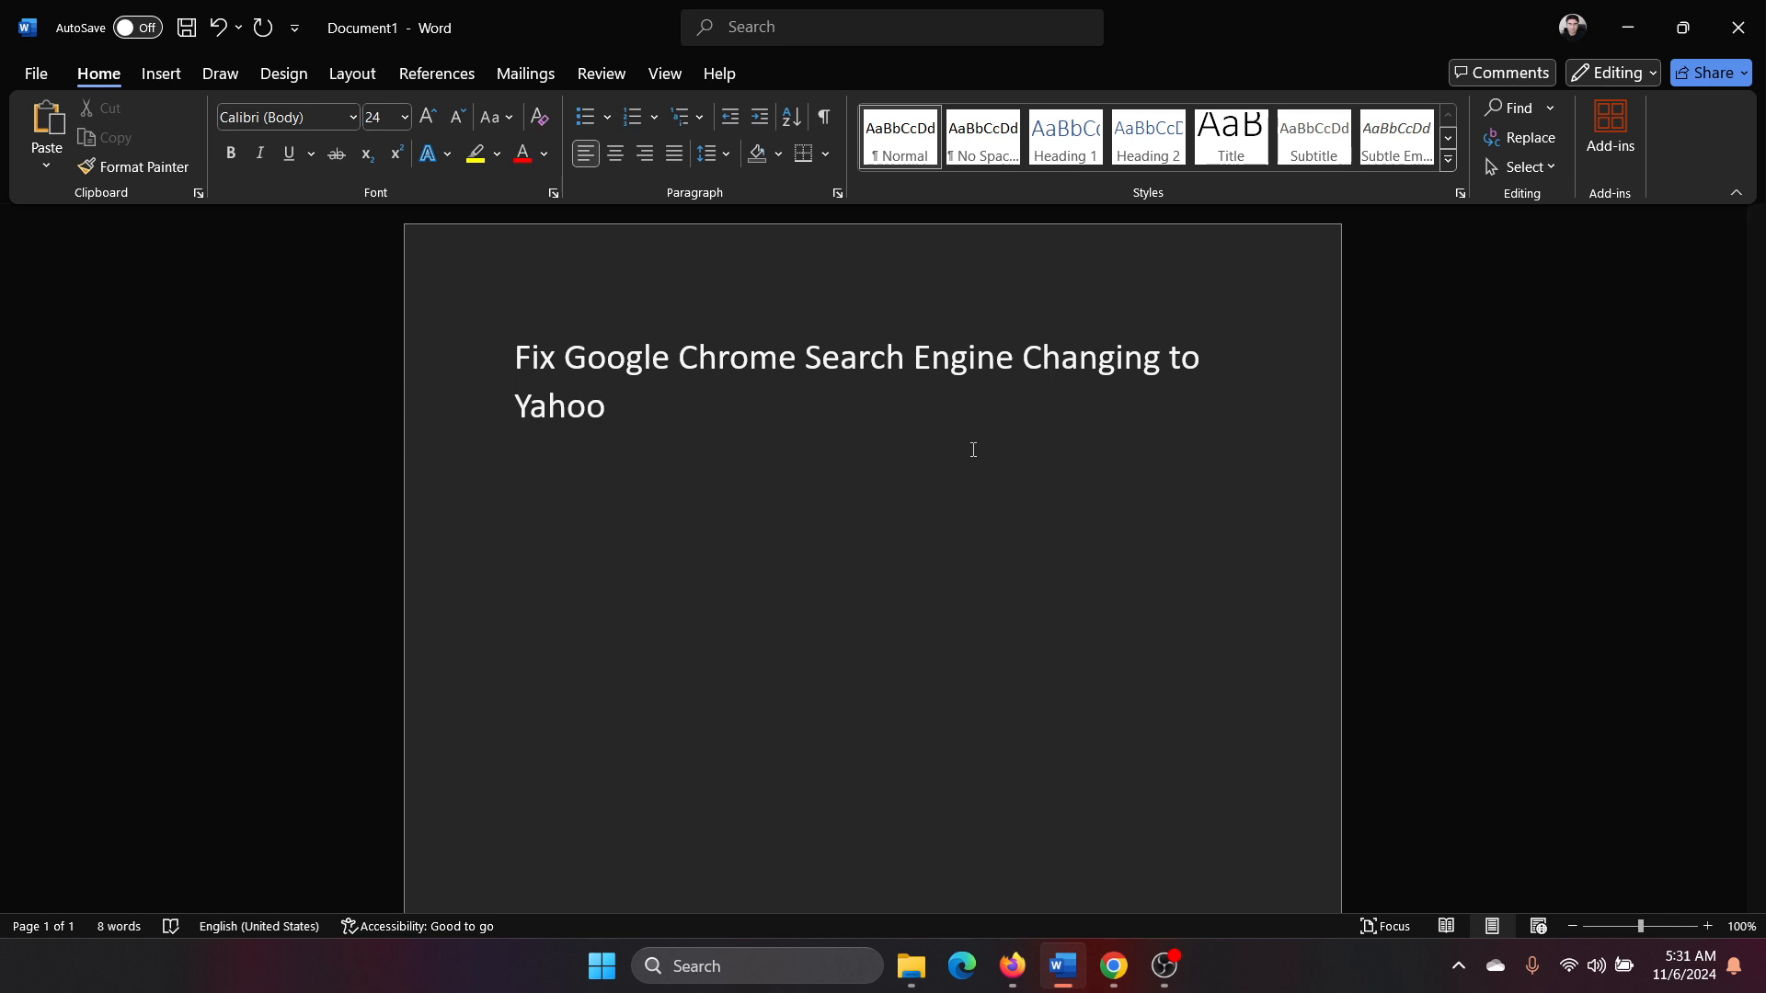
Step: Launch Chrome and bring up the list of installed extensions
{"action": "left_click", "coordinate": [615, 405]}
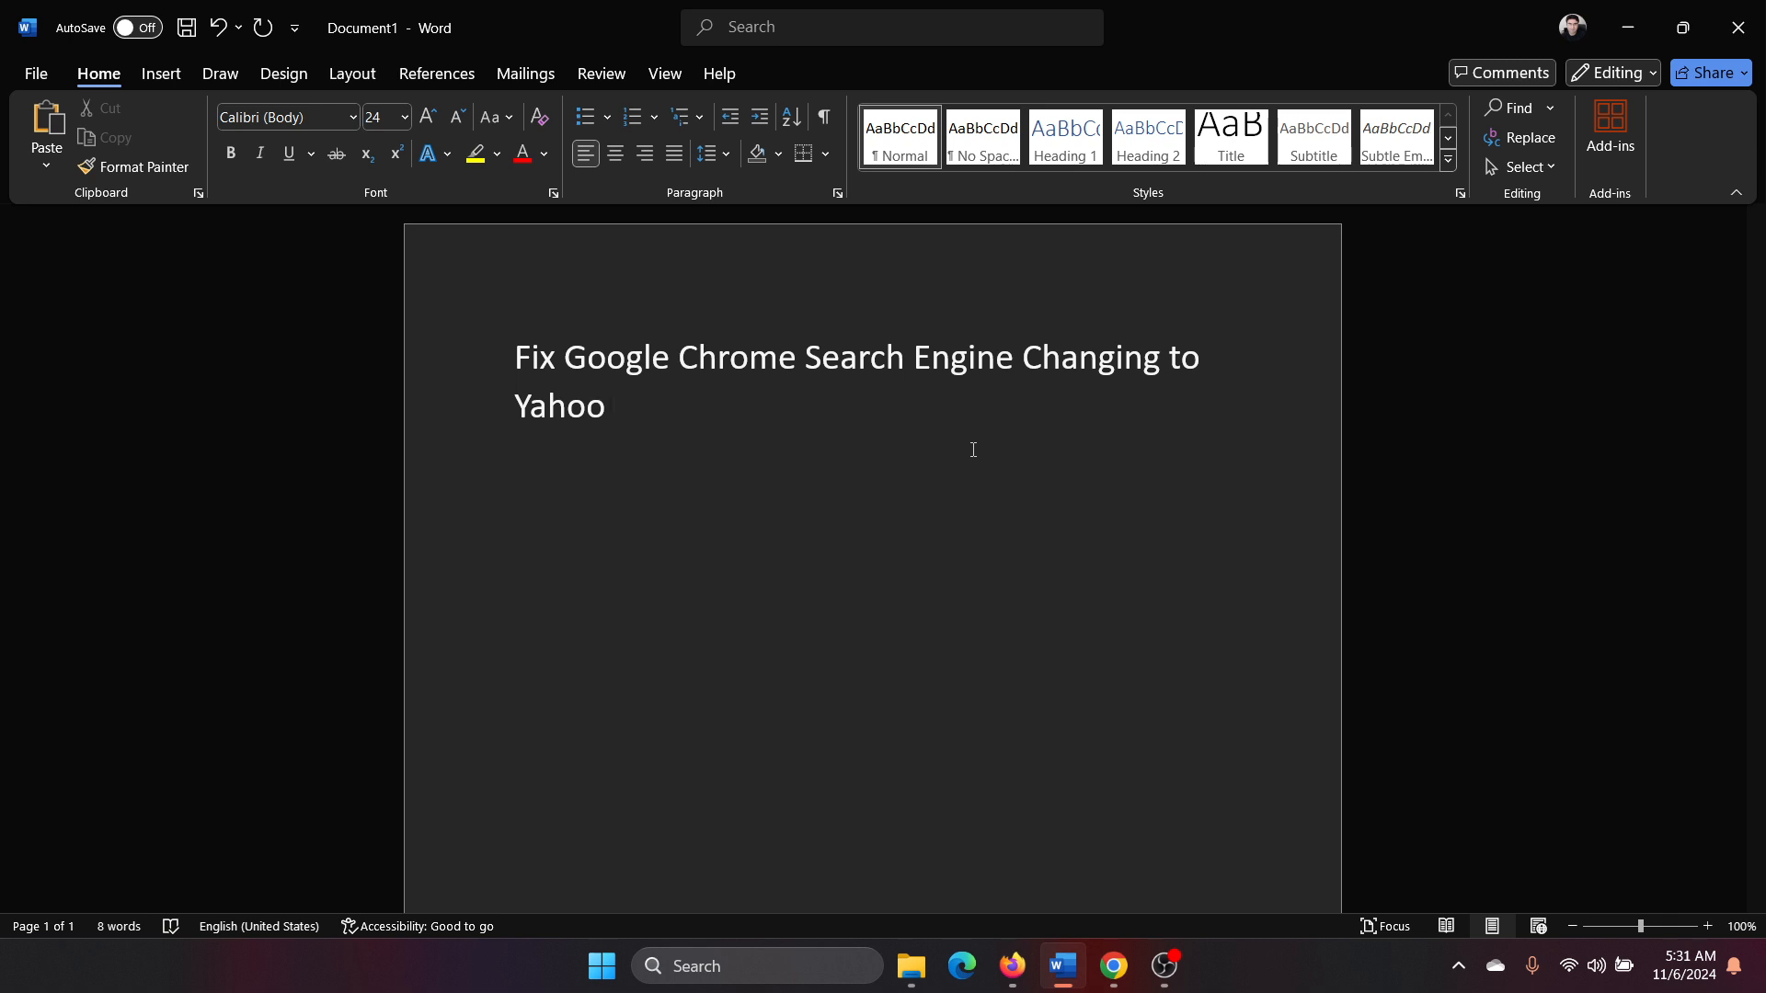
{"action": "left_click", "coordinate": [615, 405]}
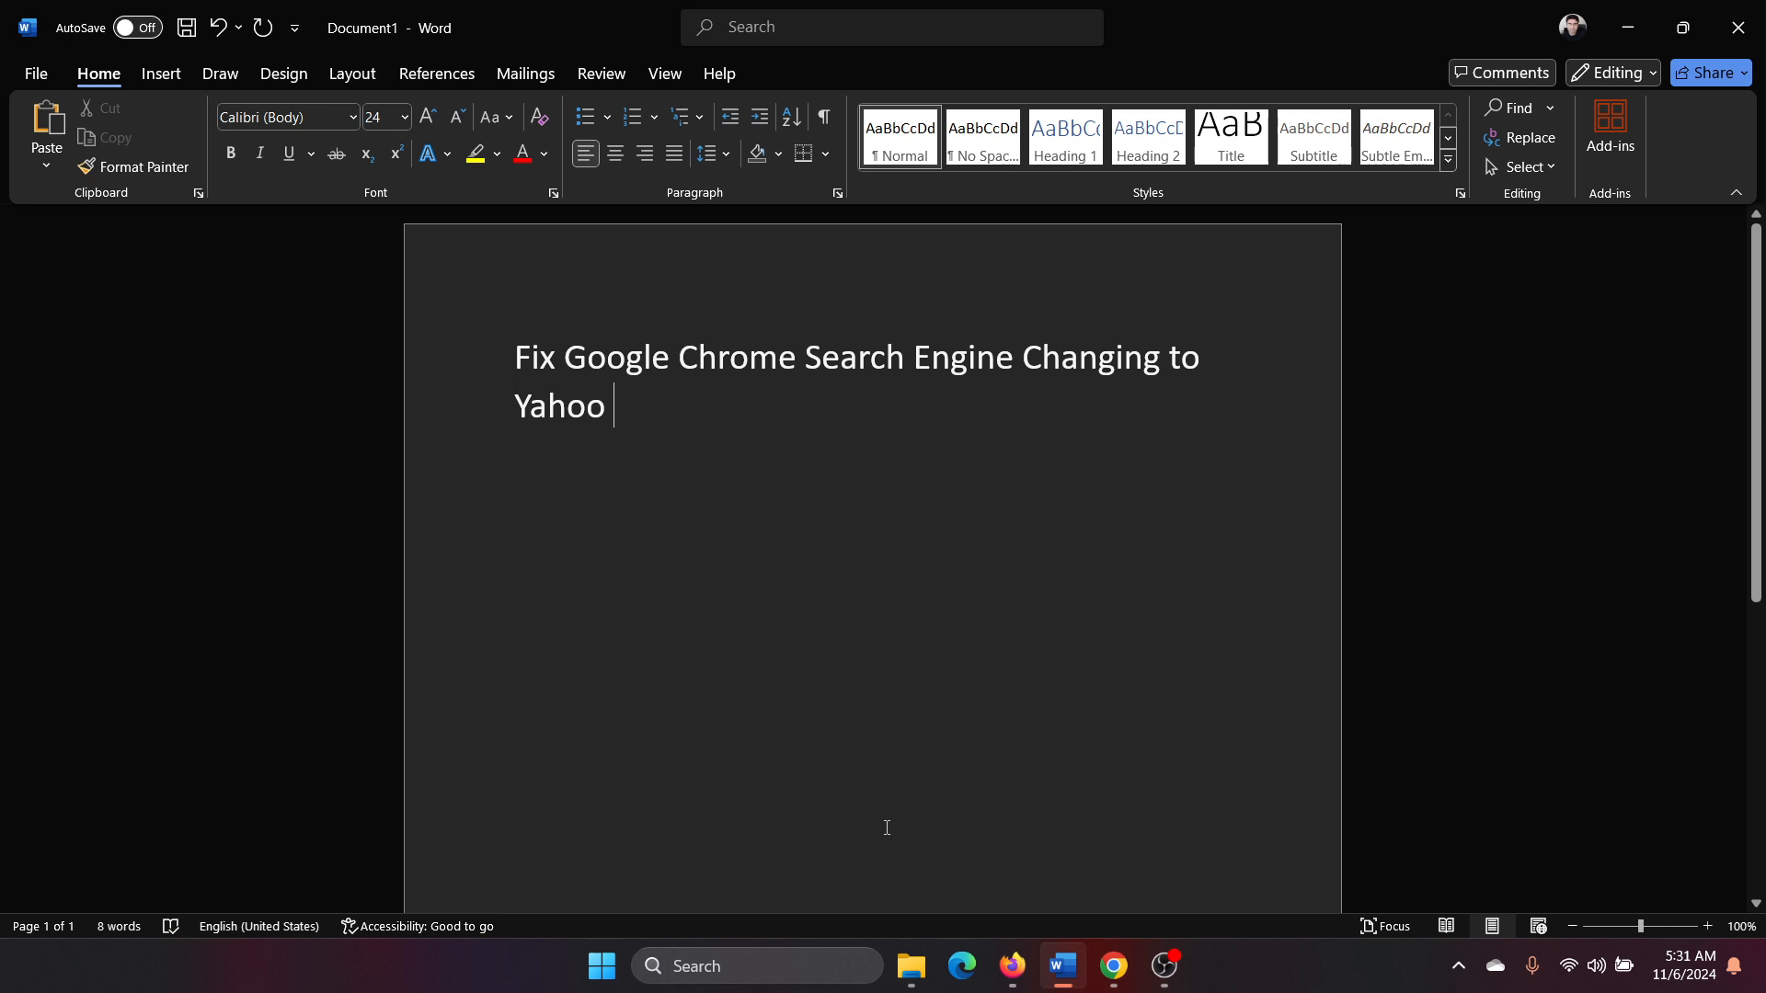
{"action": "type", "text": "chr"}
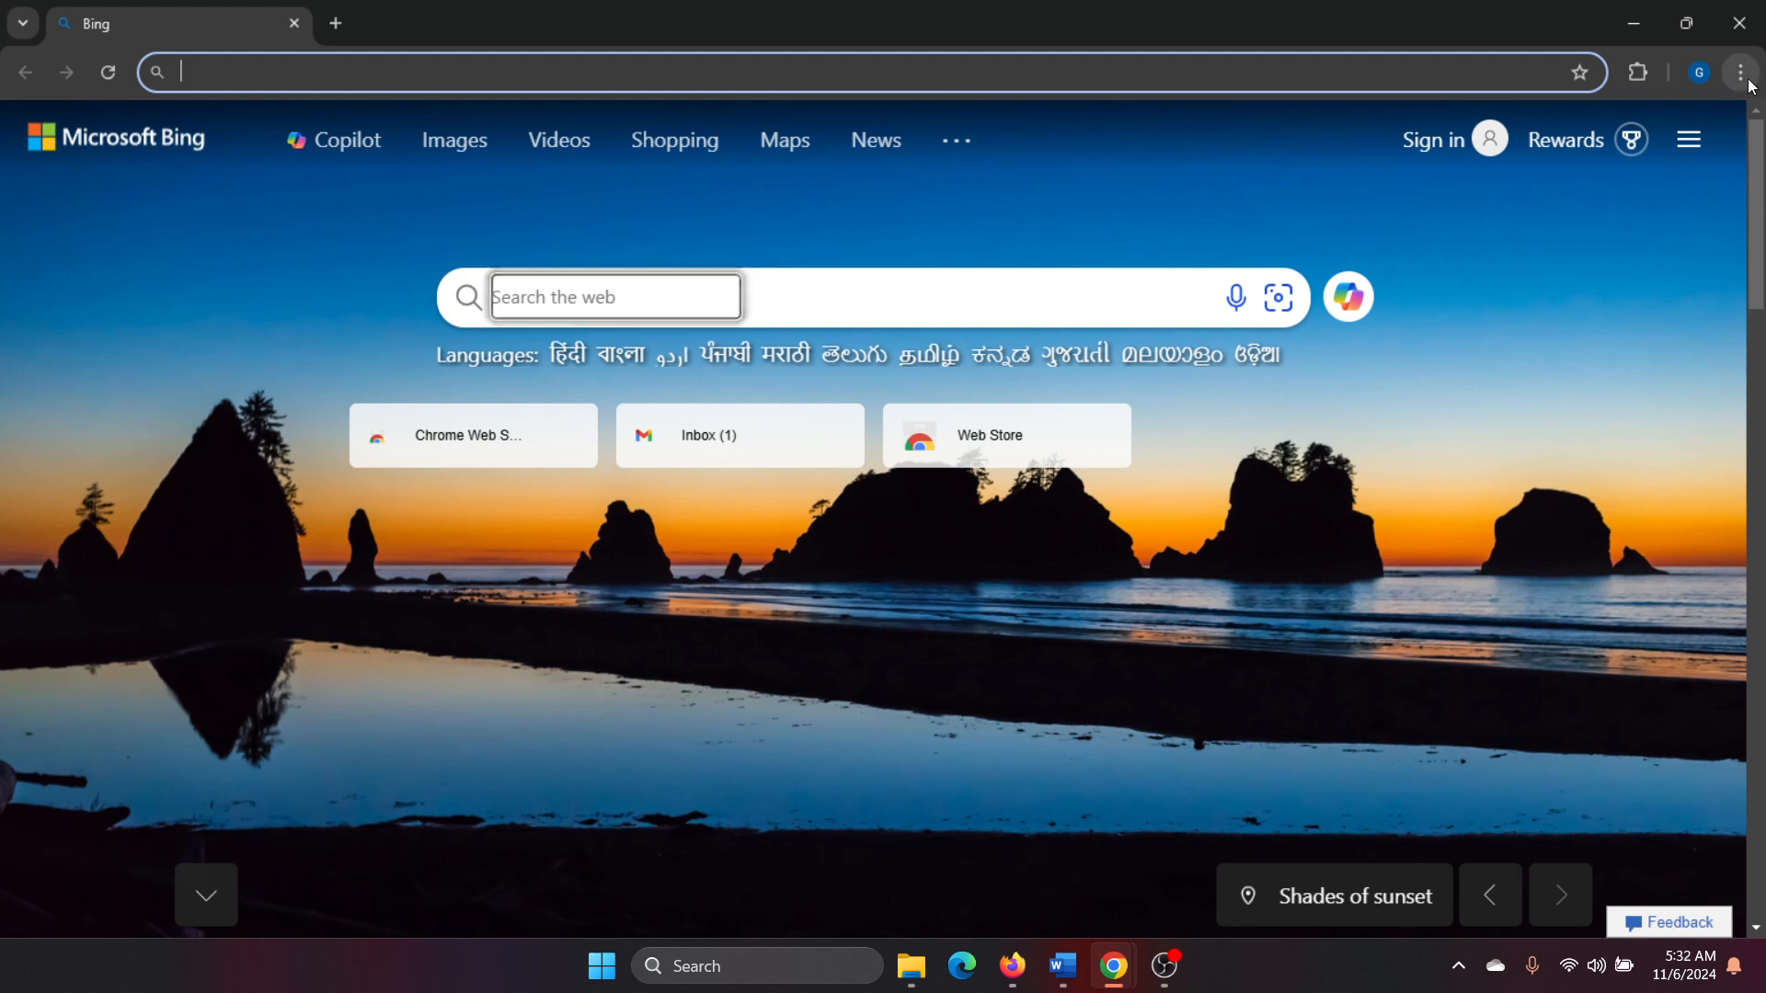
{"action": "left_click", "coordinate": [1738, 71]}
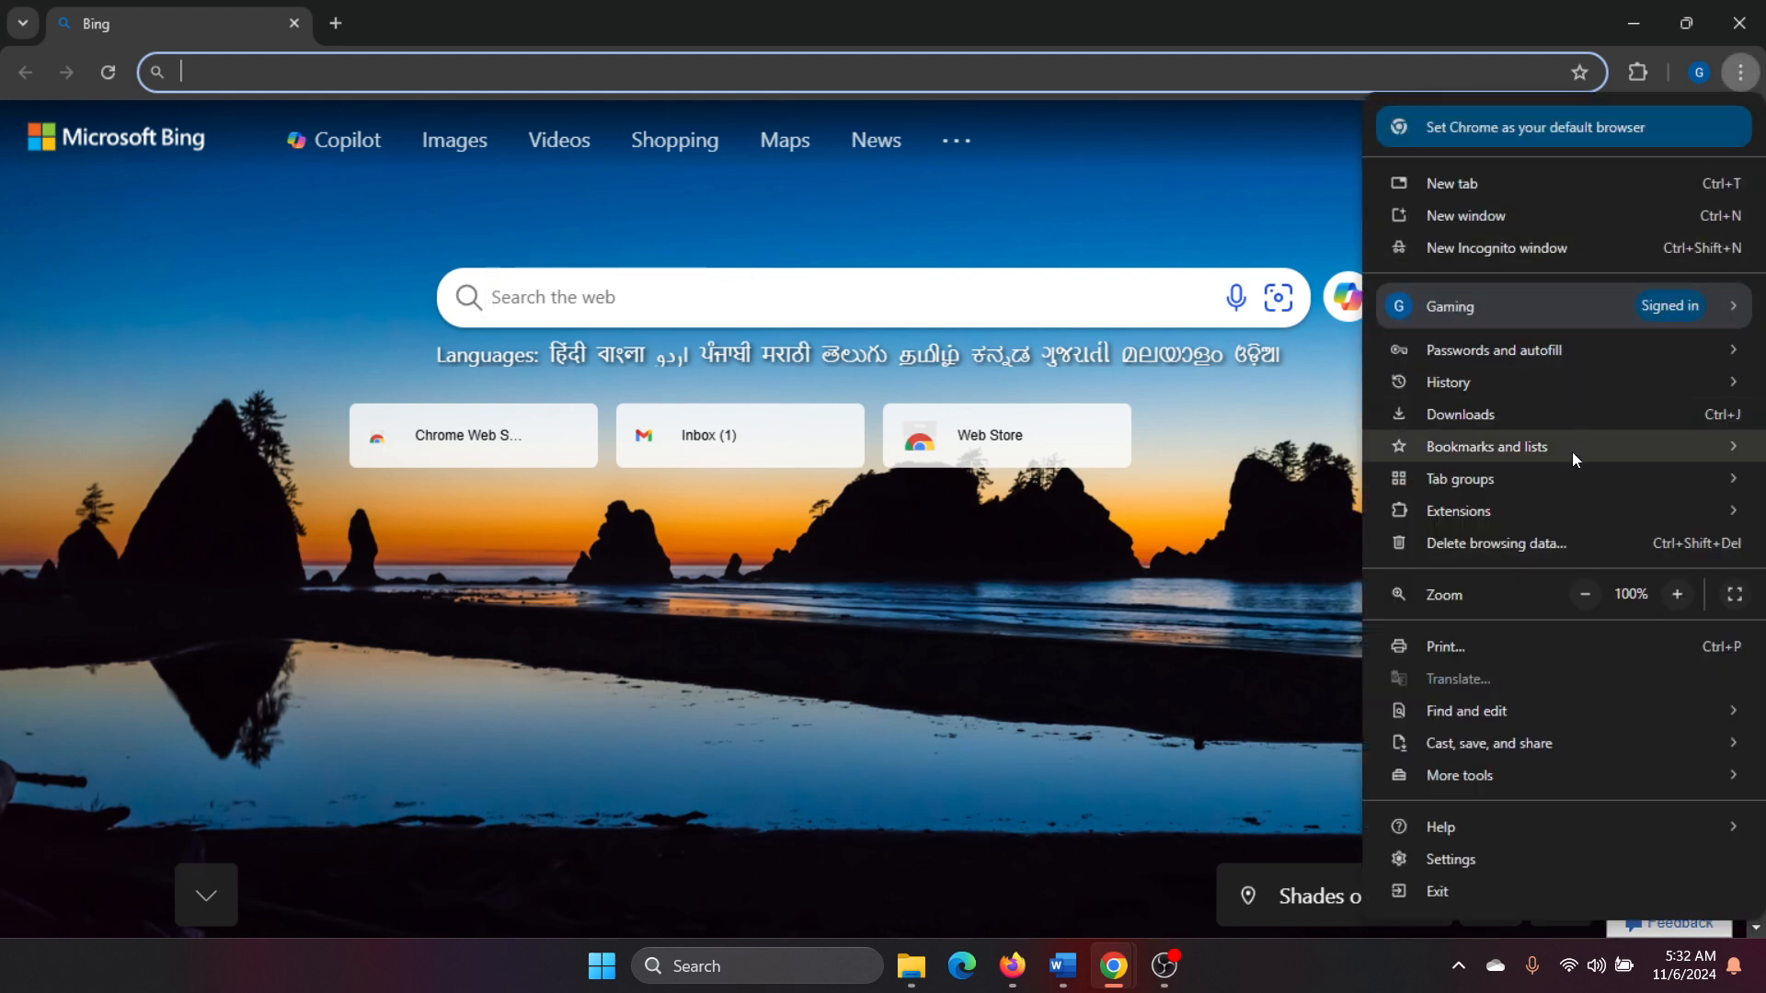
{"action": "left_click", "coordinate": [1456, 510]}
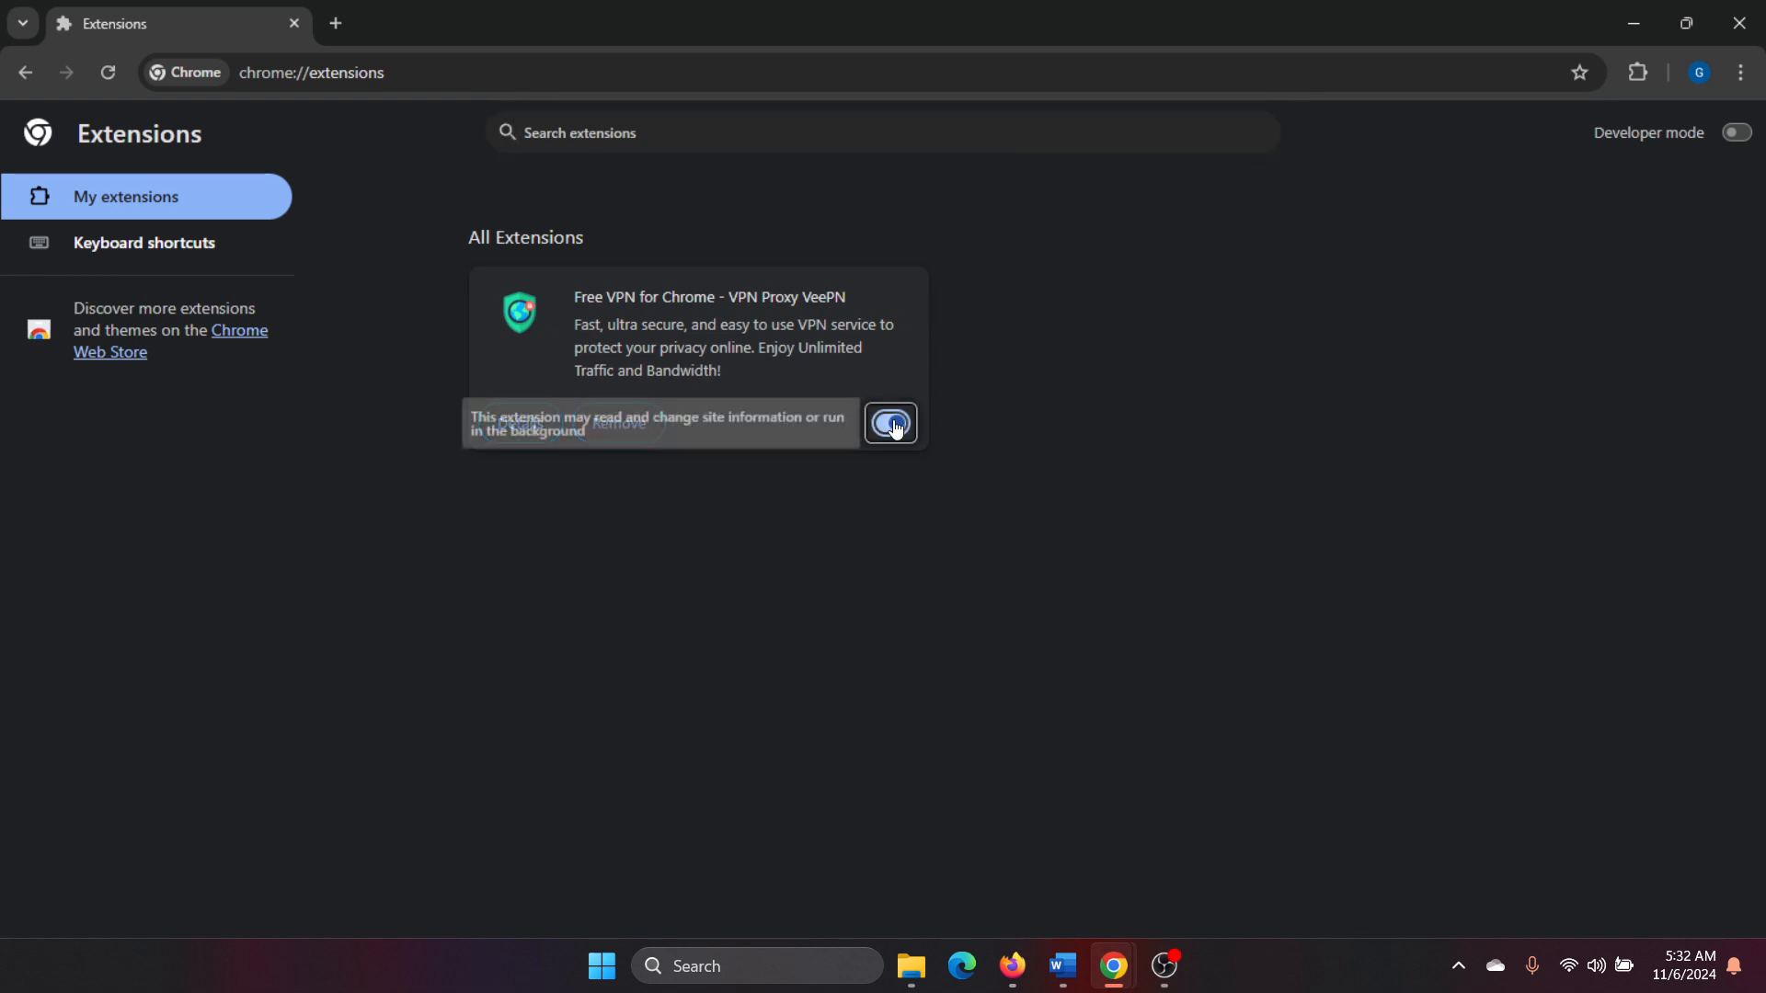
Step: Switch off and remove the Free VPN for Chrome (VeePN) extension, confirming the removal
{"action": "left_click", "coordinate": [890, 425]}
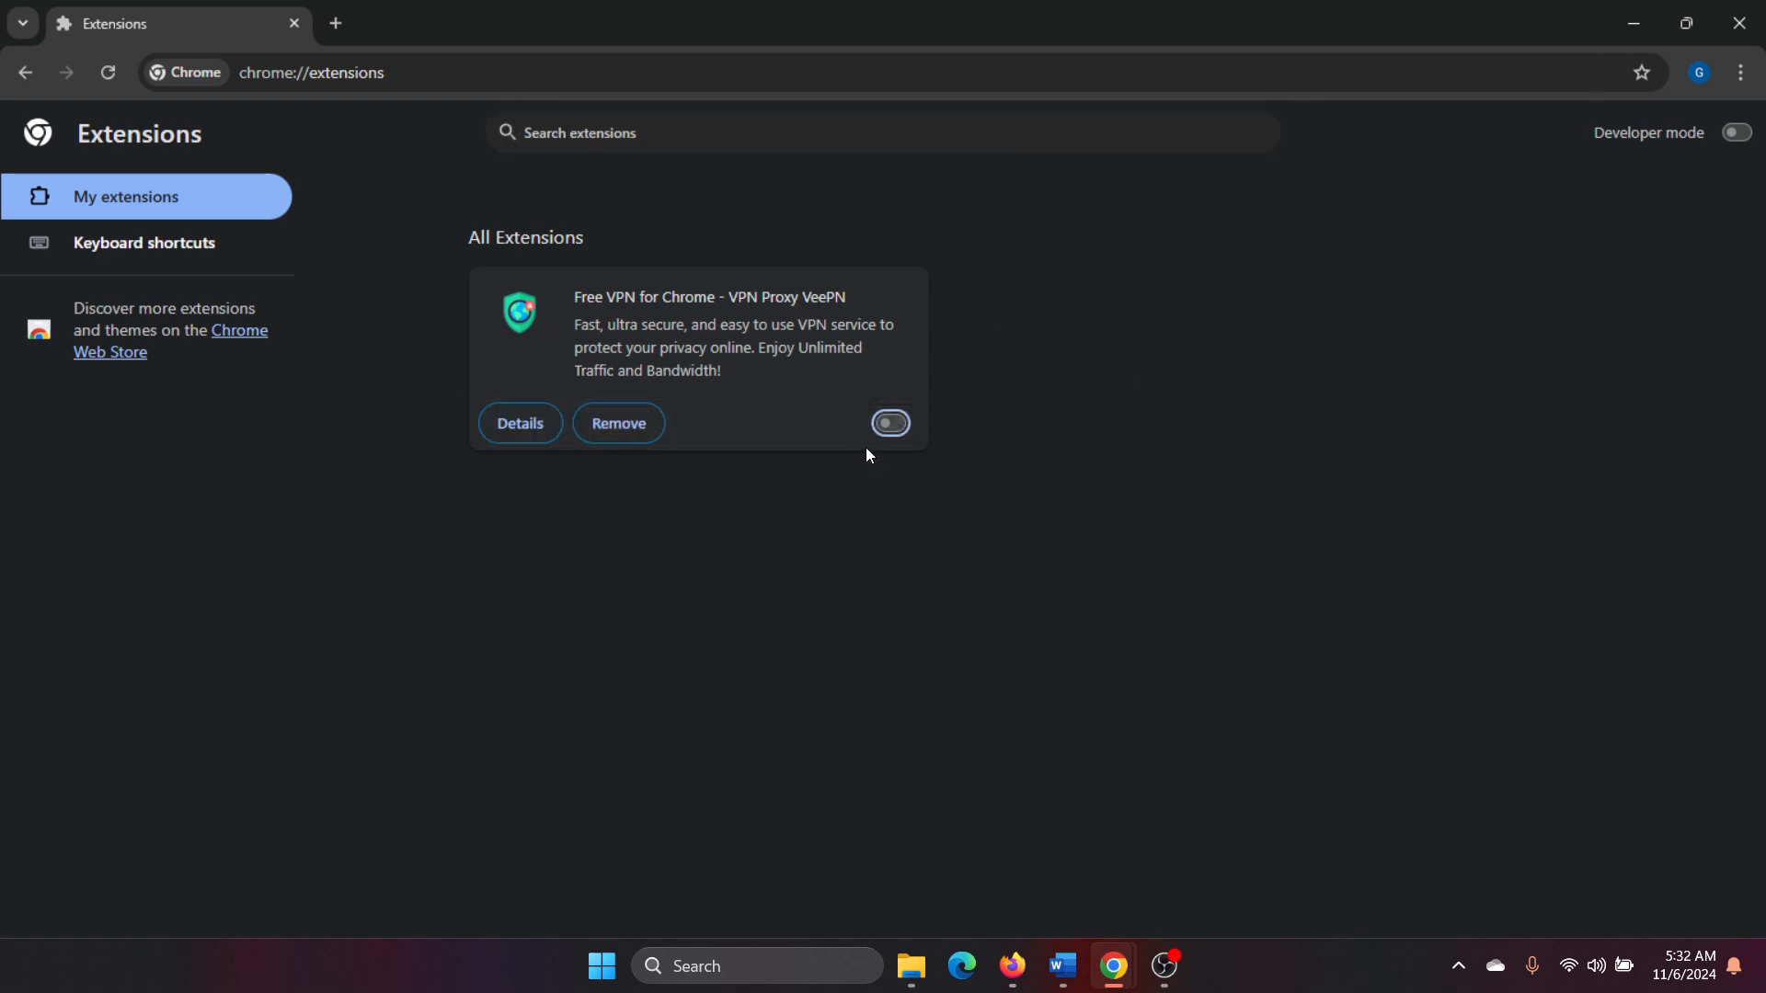
{"action": "left_click", "coordinate": [618, 423]}
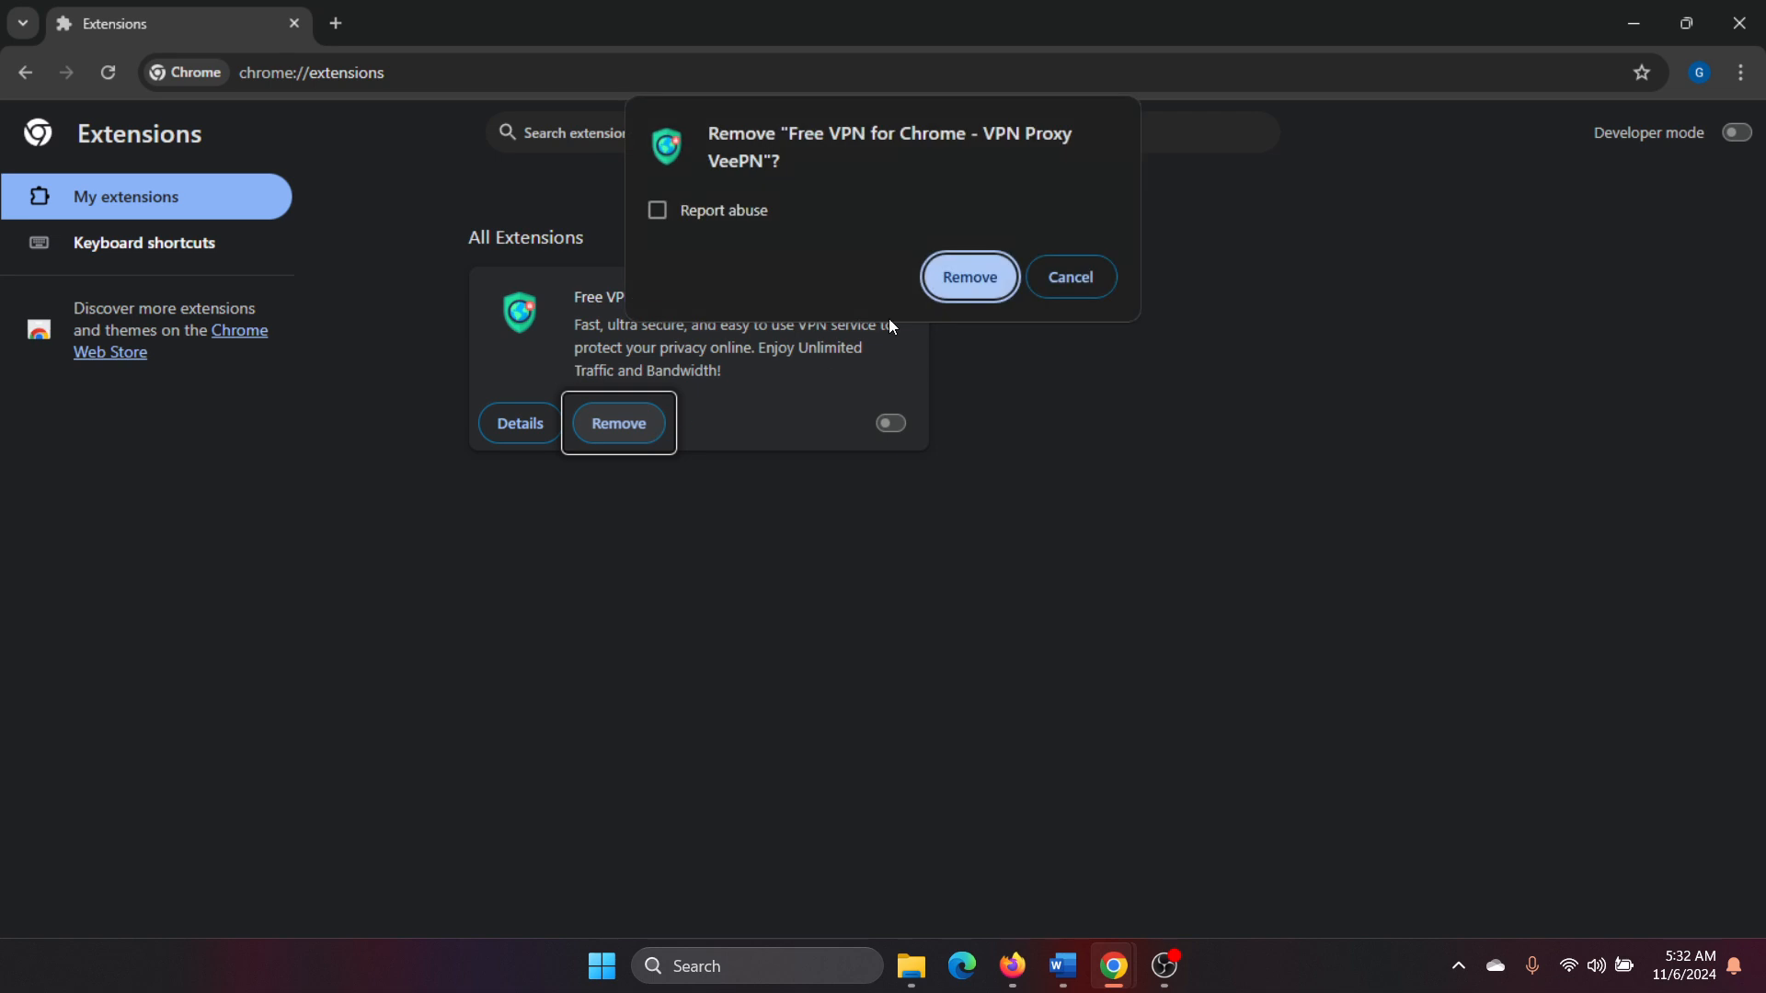
{"action": "left_click", "coordinate": [966, 278]}
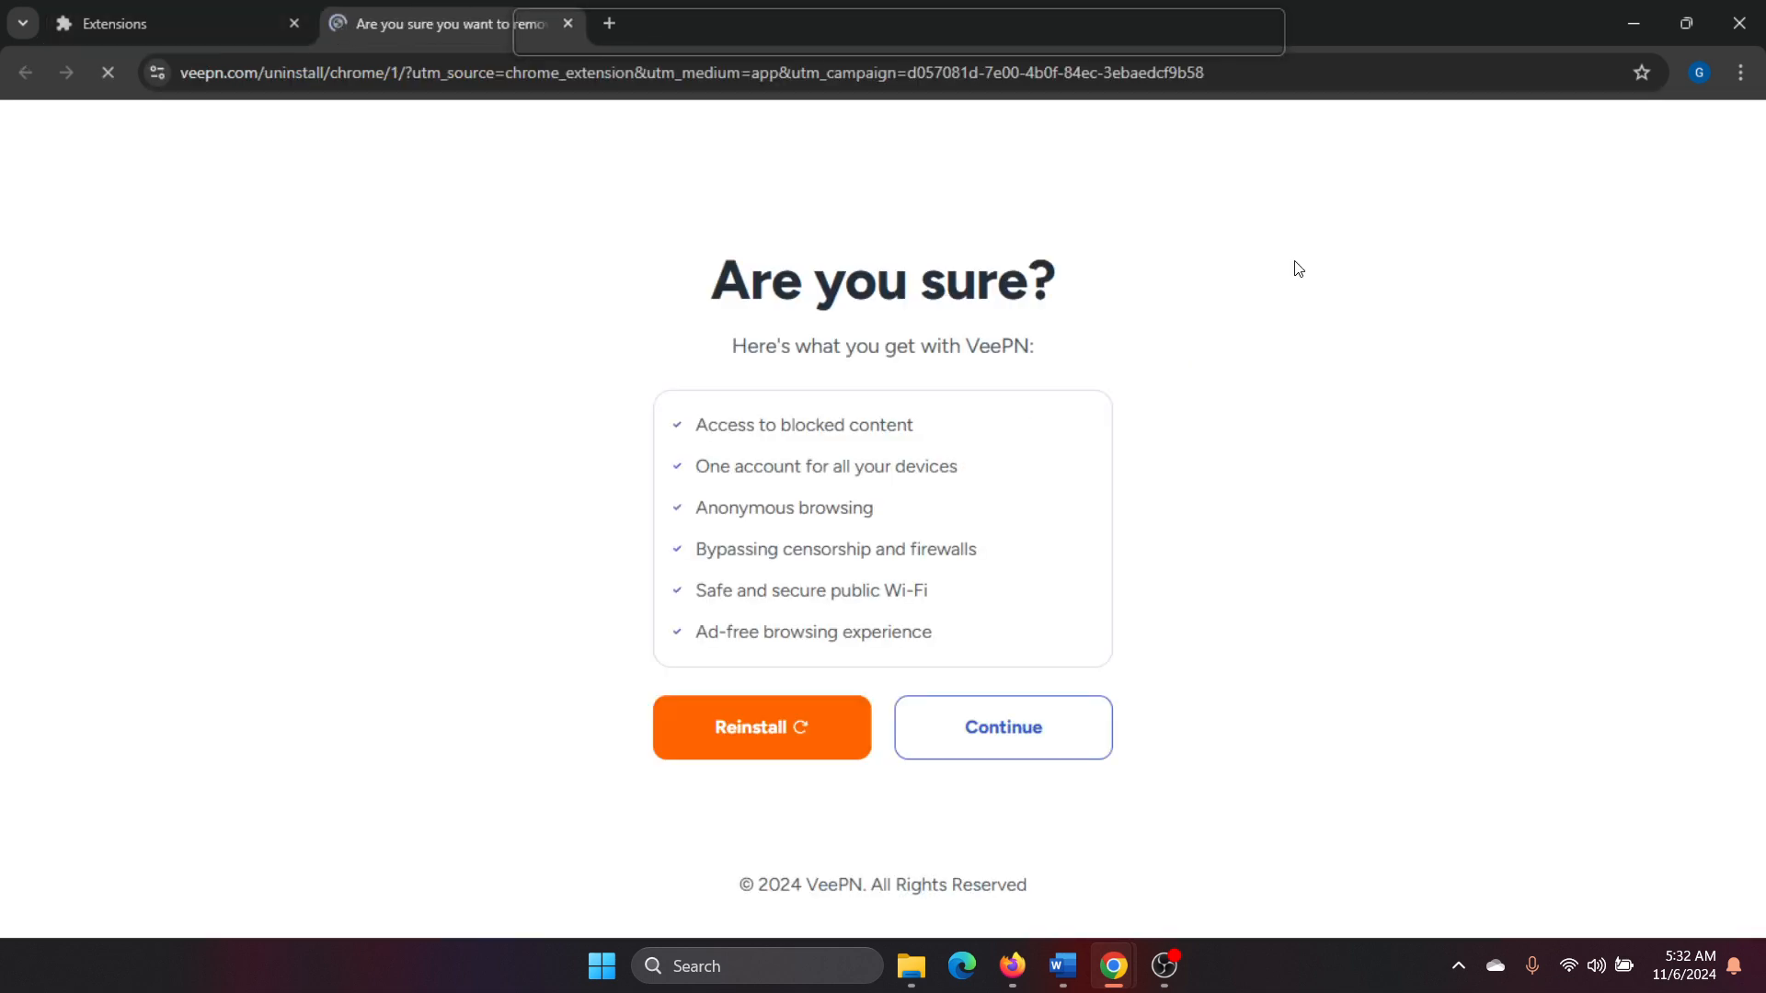
{"action": "left_click", "coordinate": [1738, 71]}
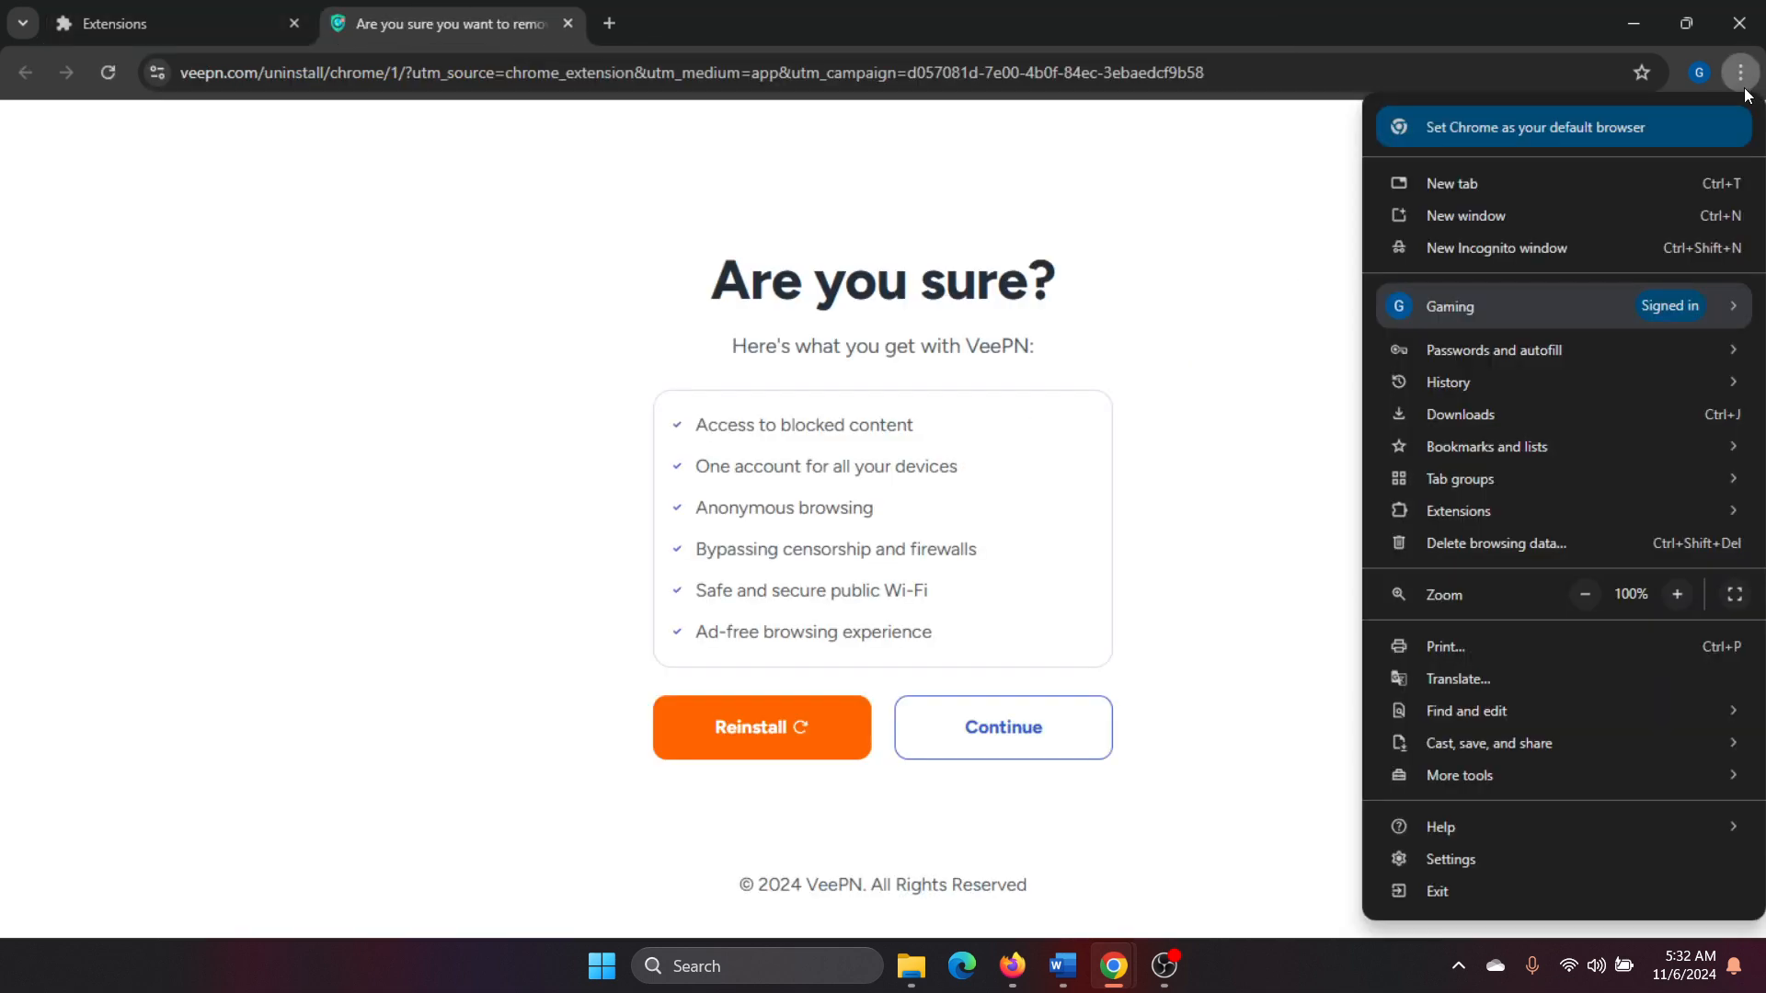
Step: In Settings, change the default search engine from Microsoft Bing to Google
{"action": "left_click", "coordinate": [1451, 859]}
{"action": "type", "text": "search"}
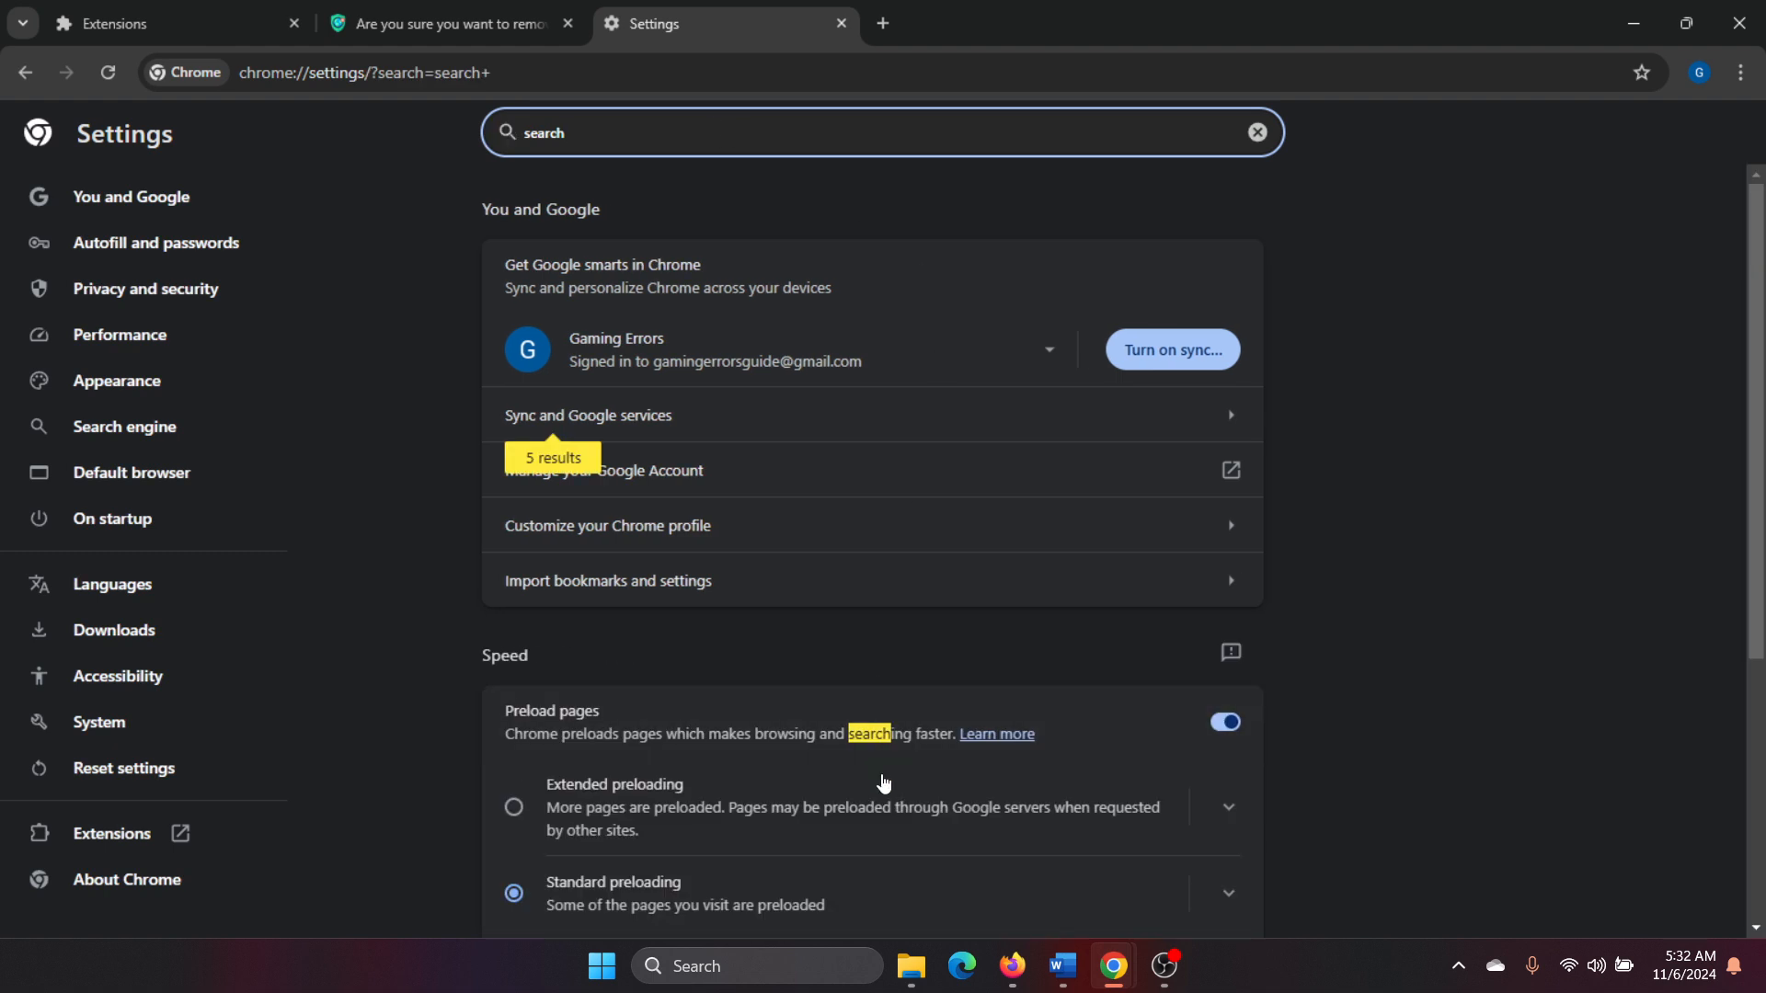
{"action": "scroll", "scroll_direction": "down", "scroll_amount": 3}
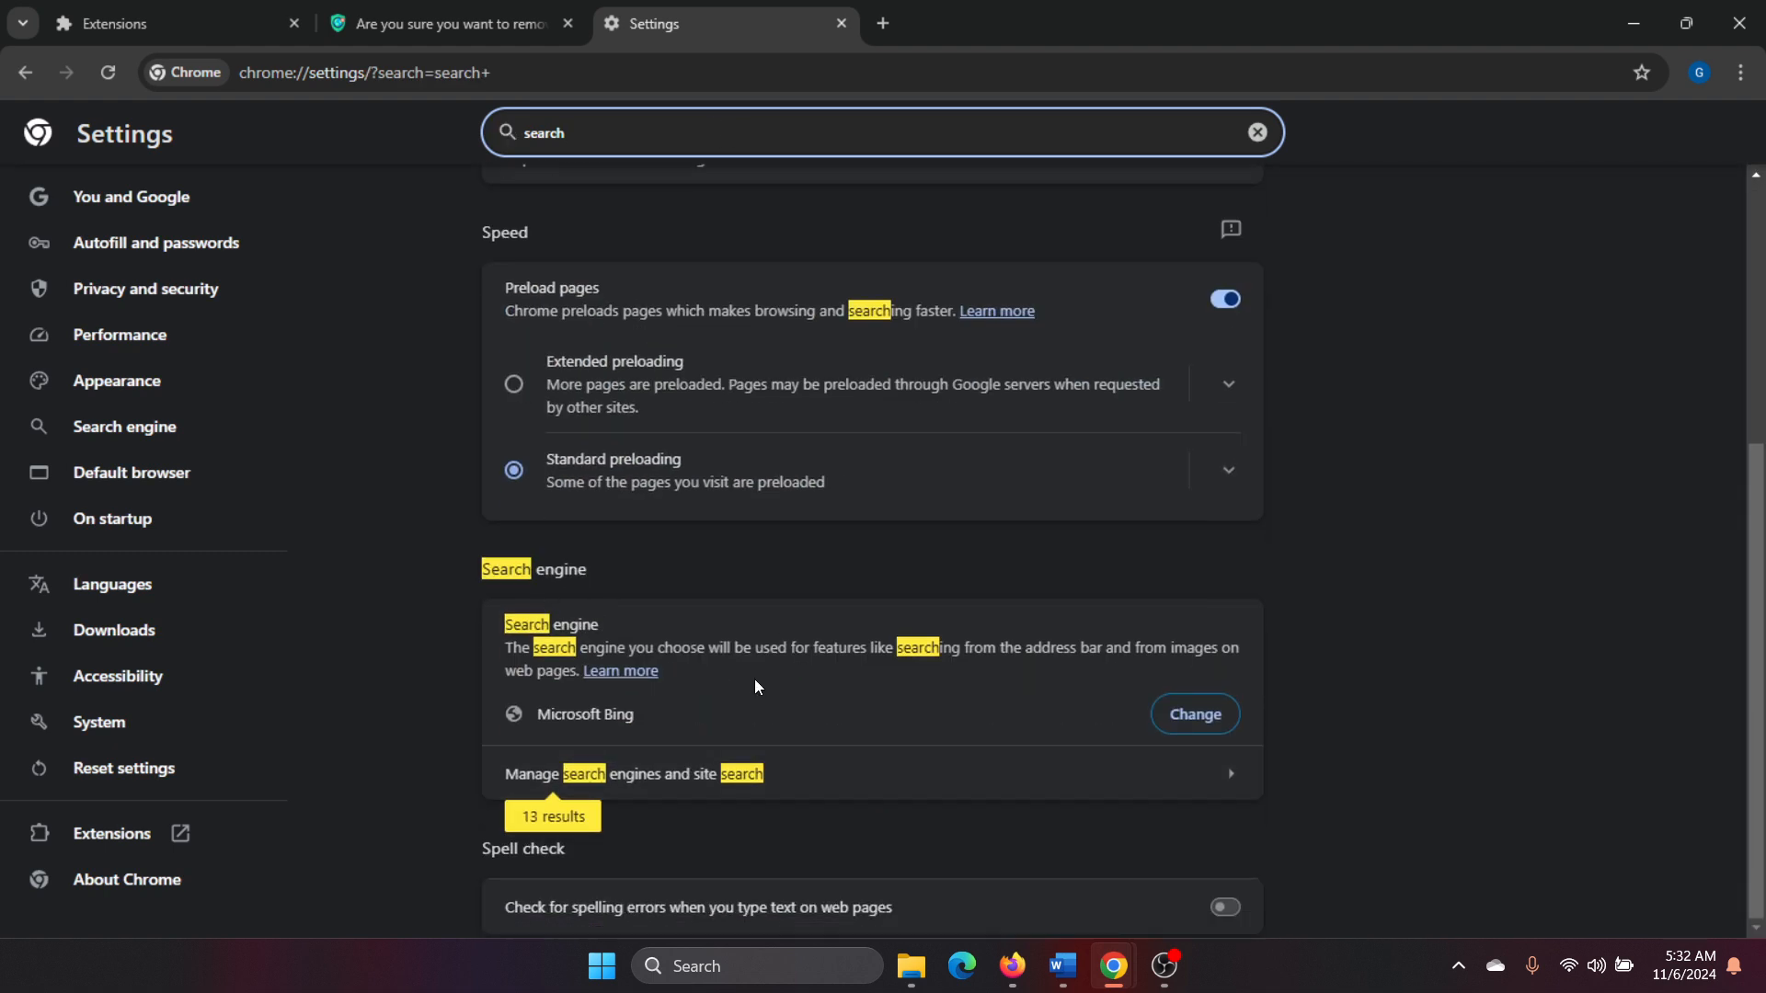
{"action": "left_click", "coordinate": [1191, 714]}
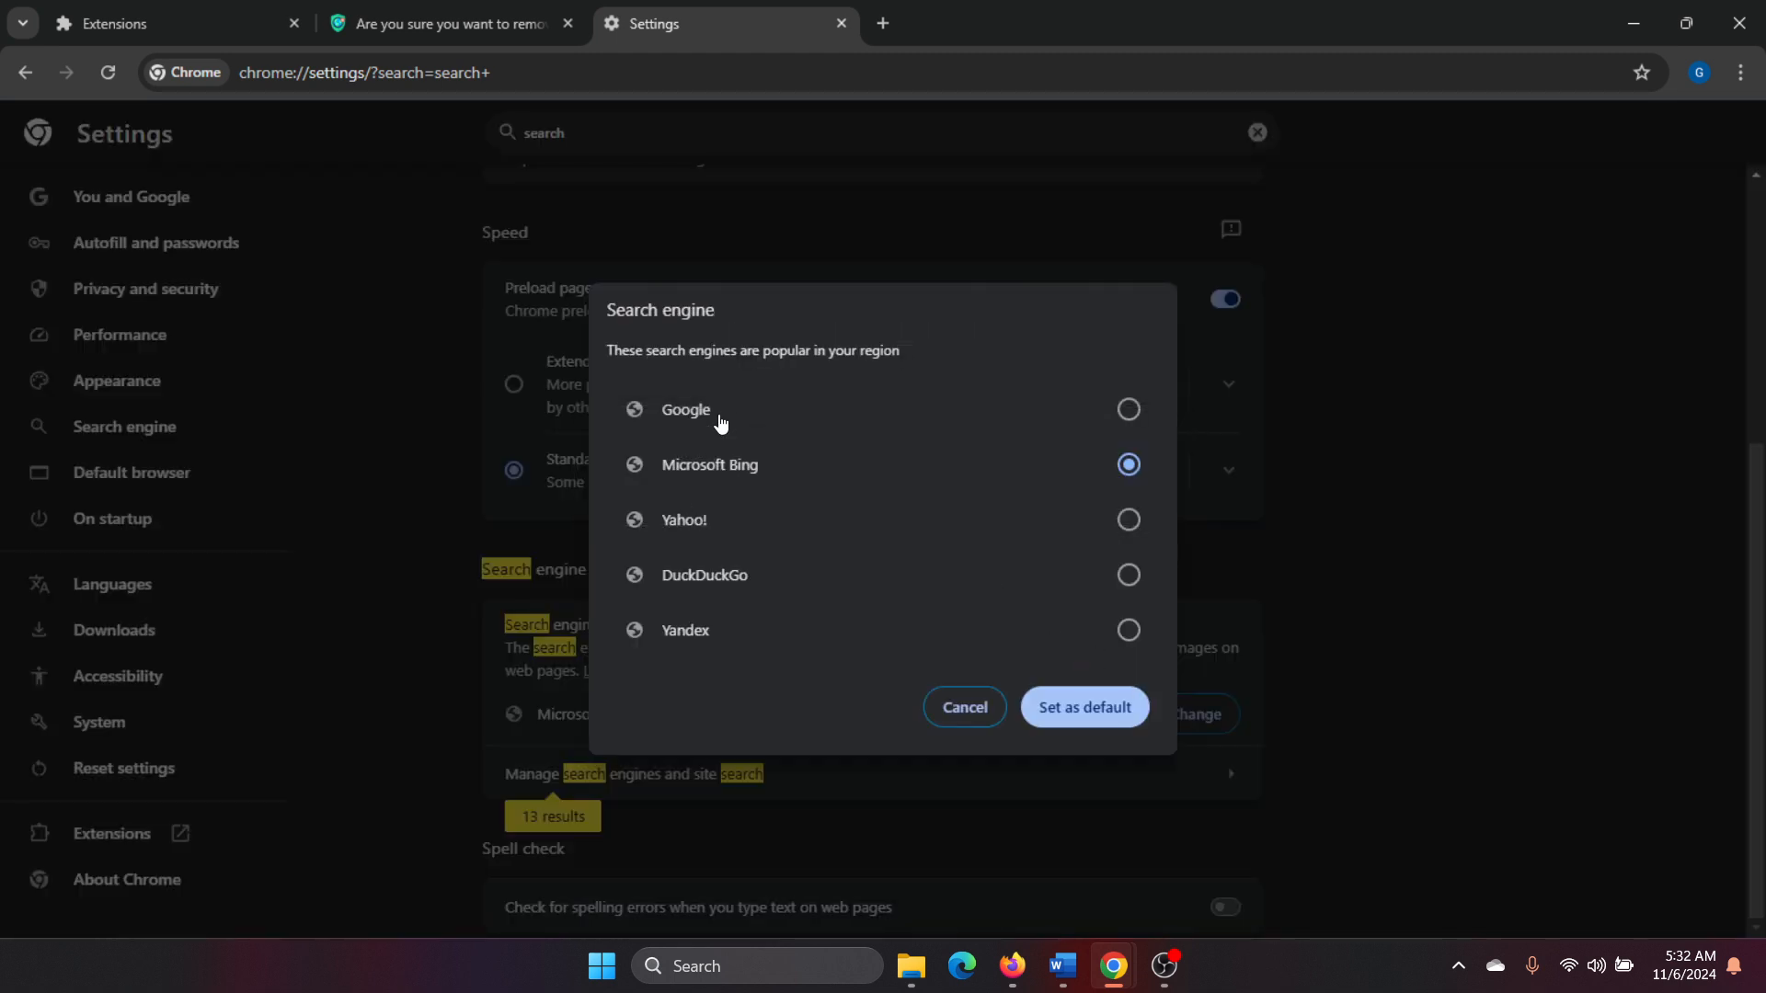
{"action": "left_click", "coordinate": [1081, 706]}
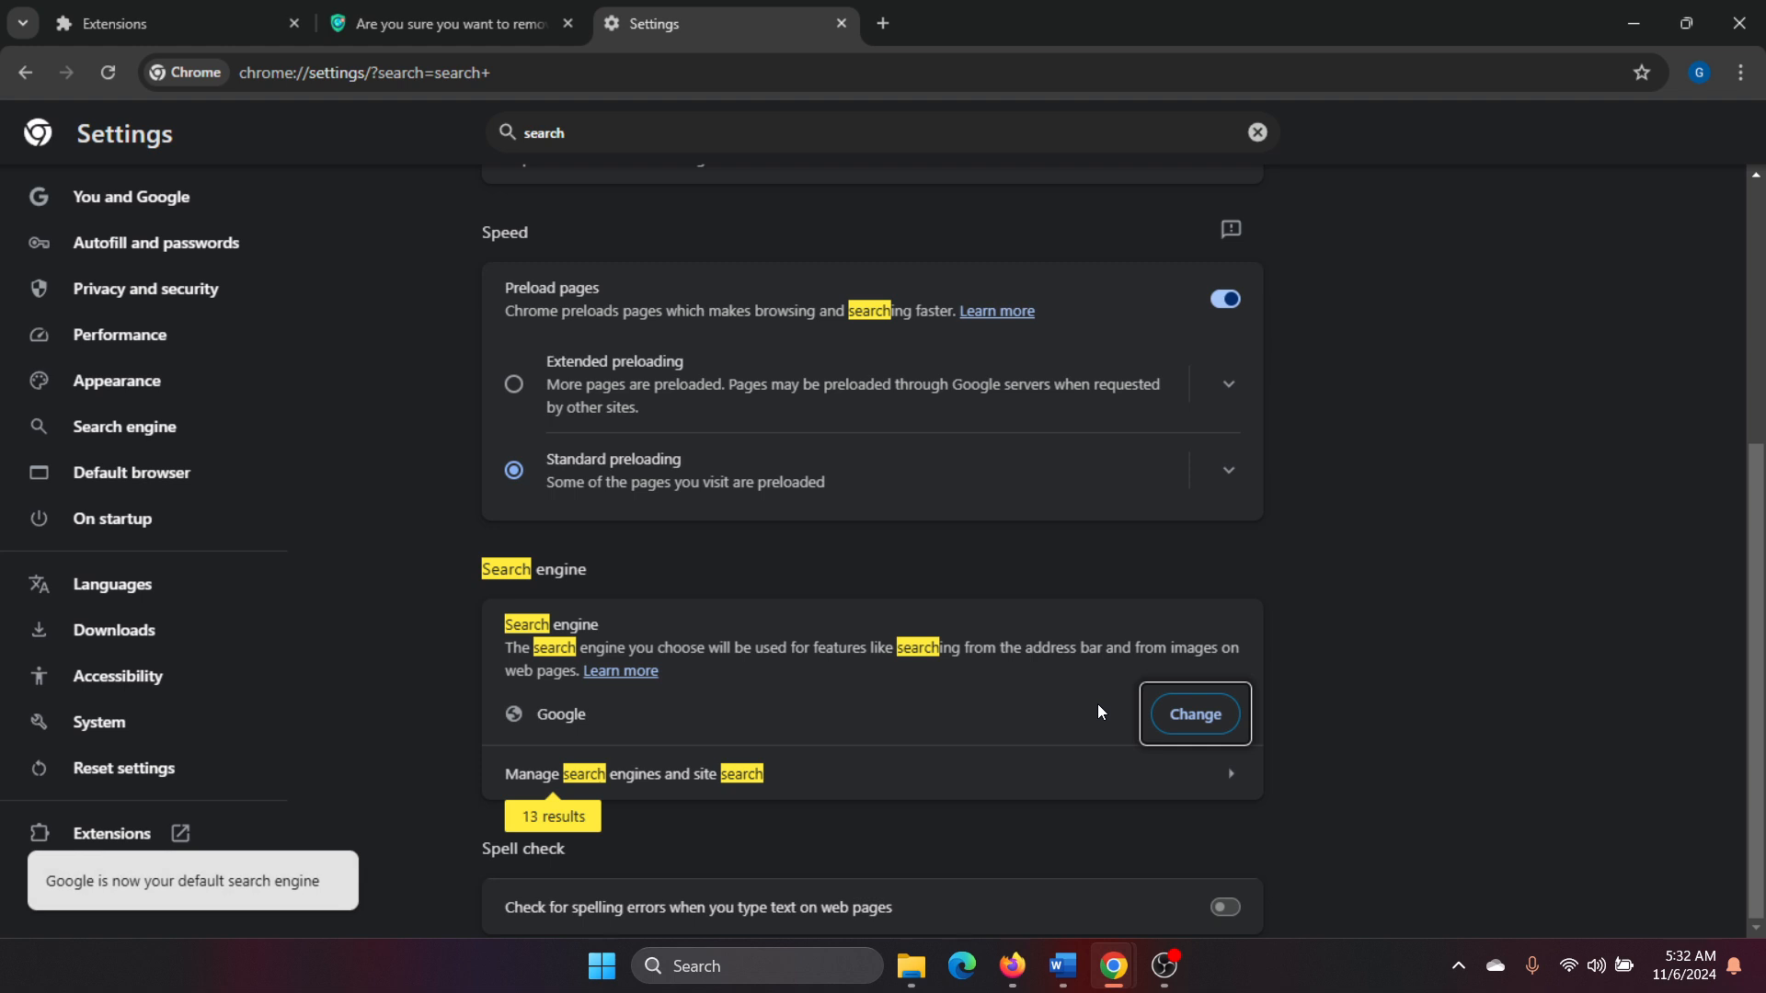
{"action": "mouse_move", "coordinate": [1065, 936]}
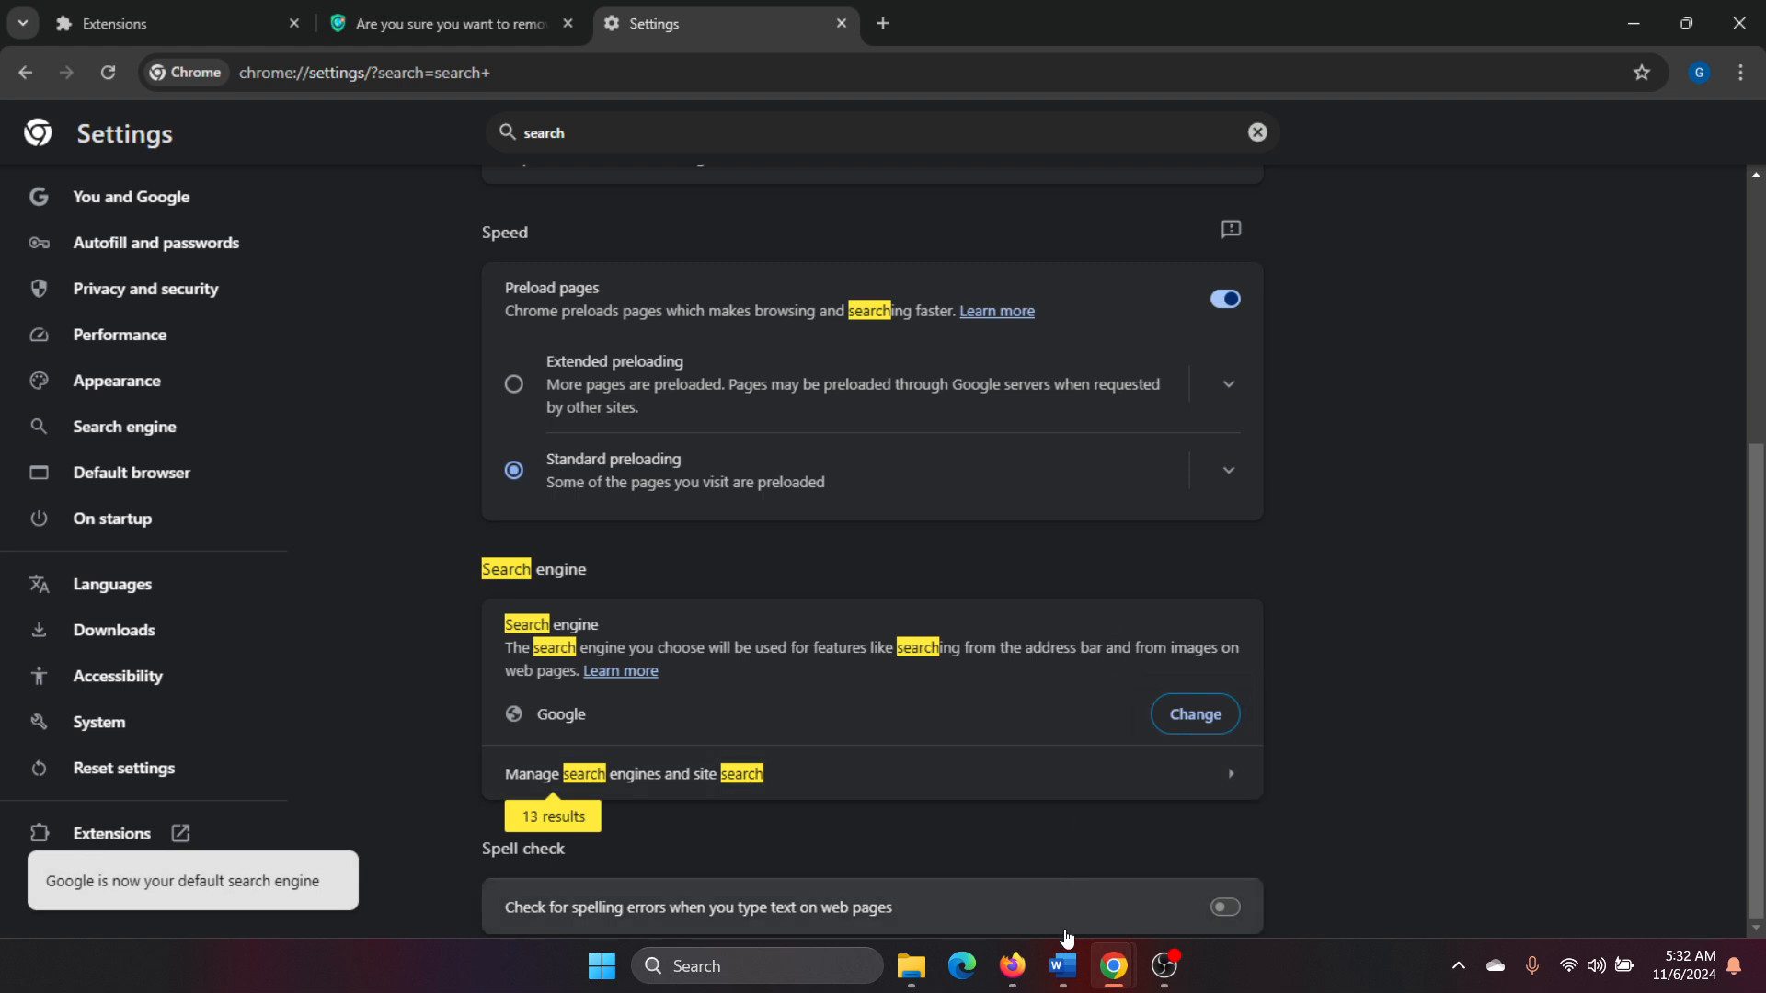
{"action": "mouse_move", "coordinate": [1059, 966]}
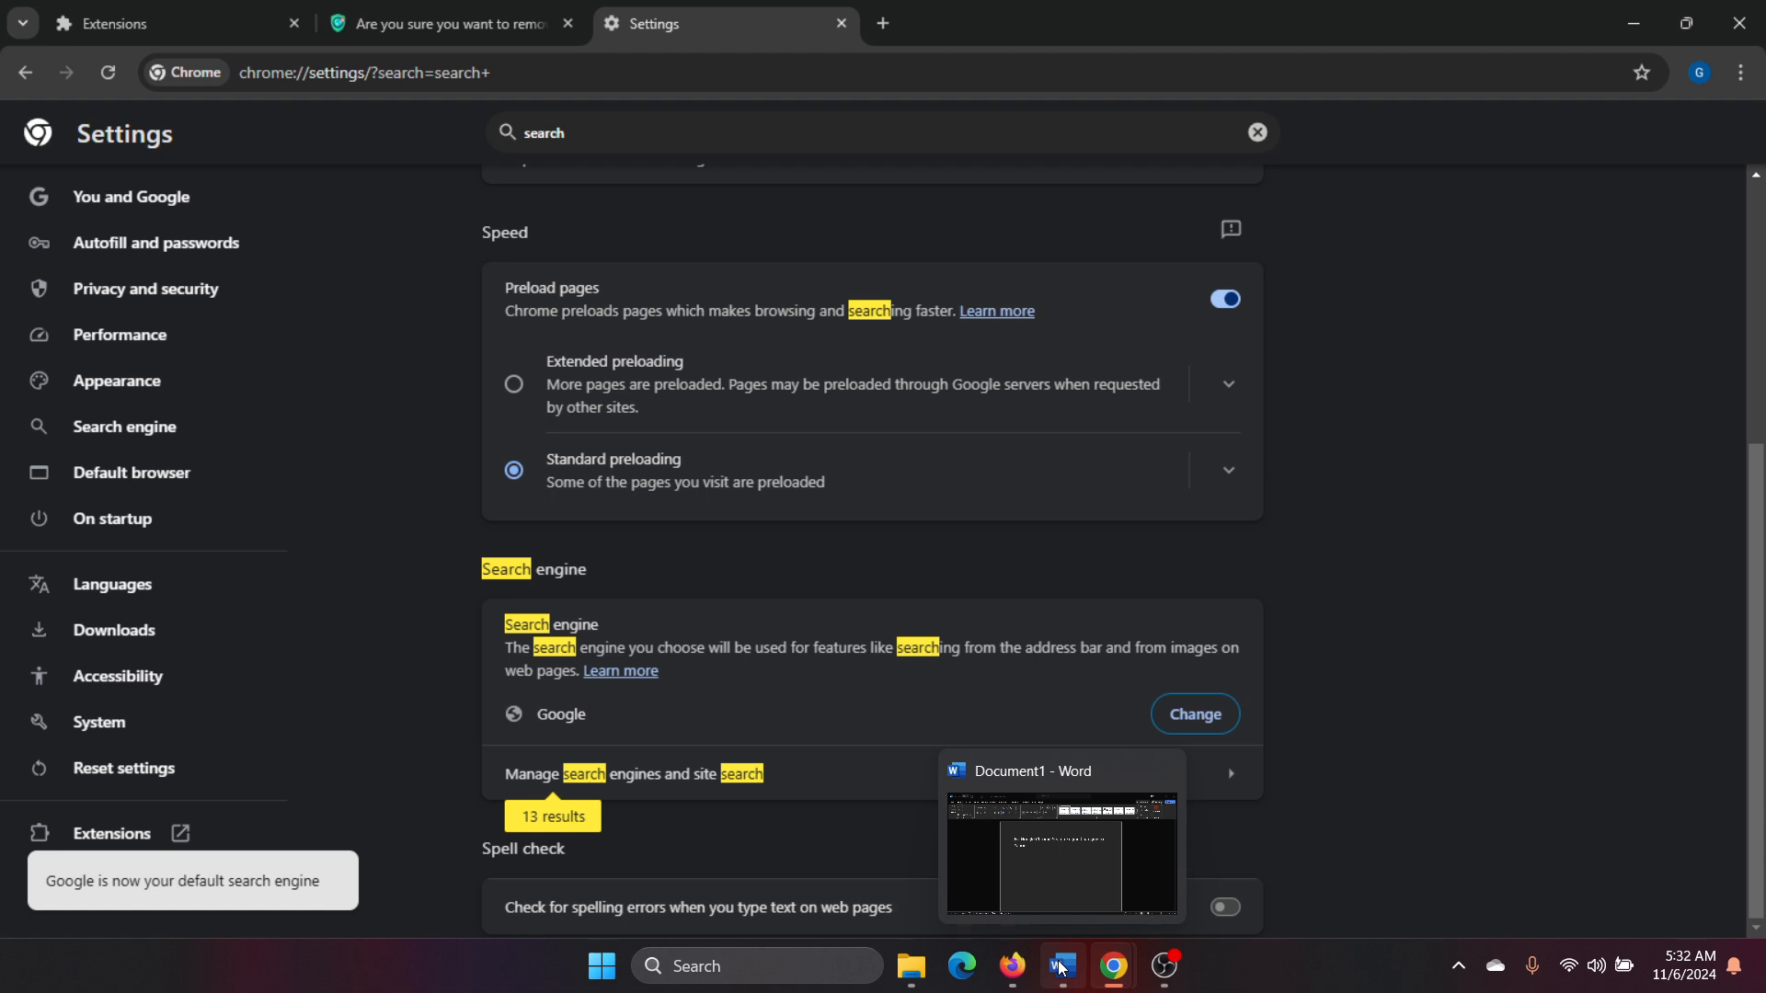
Step: From the Reset settings section, restore Chrome's settings to their original defaults and confirm
{"action": "left_click", "coordinate": [1059, 975]}
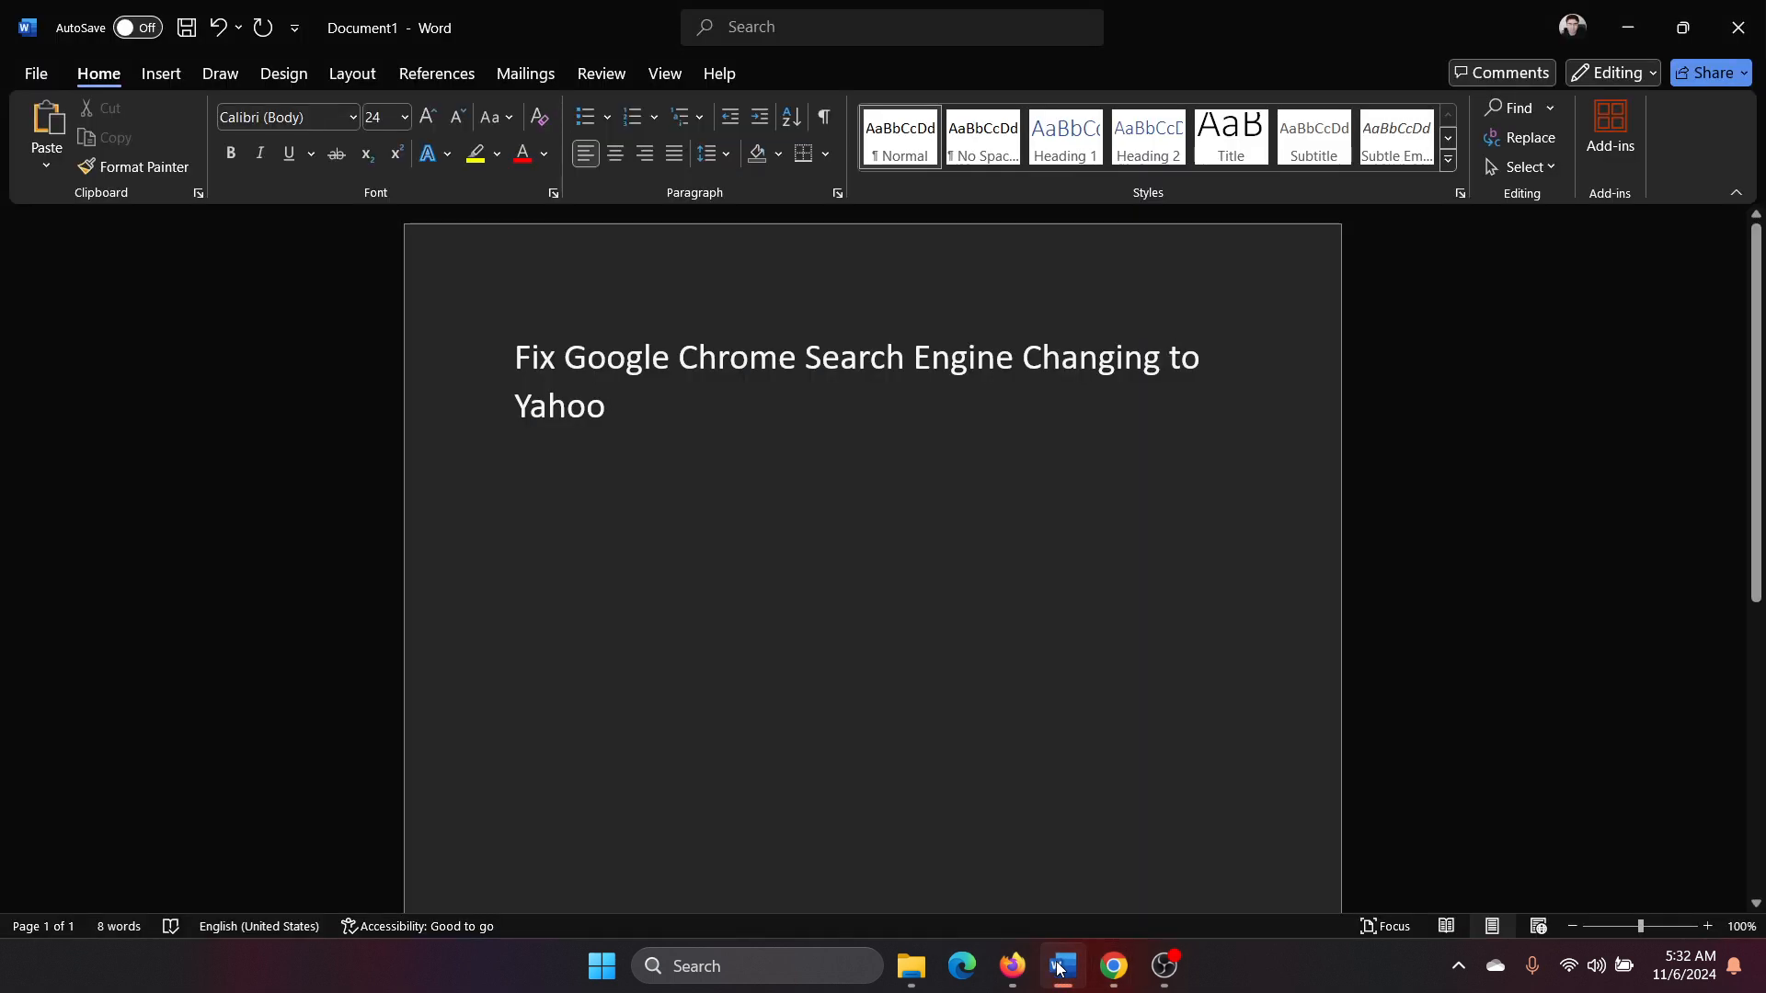
{"action": "left_click", "coordinate": [1111, 973]}
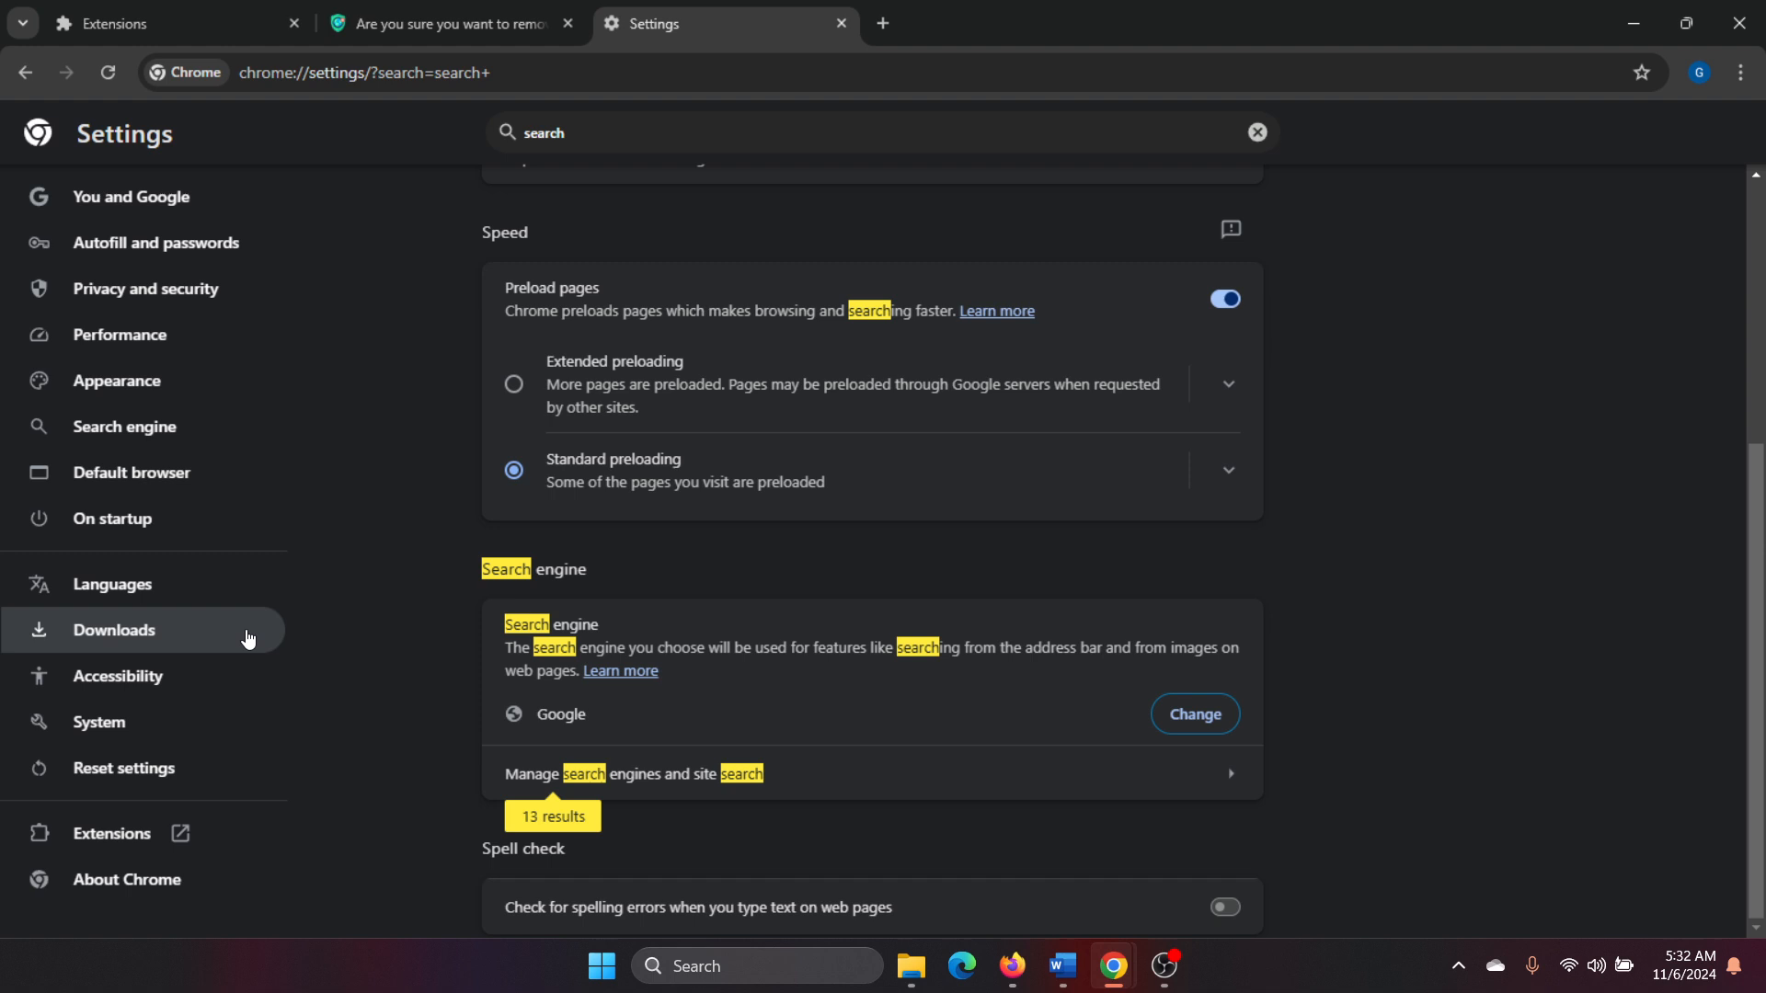
{"action": "left_click", "coordinate": [121, 767]}
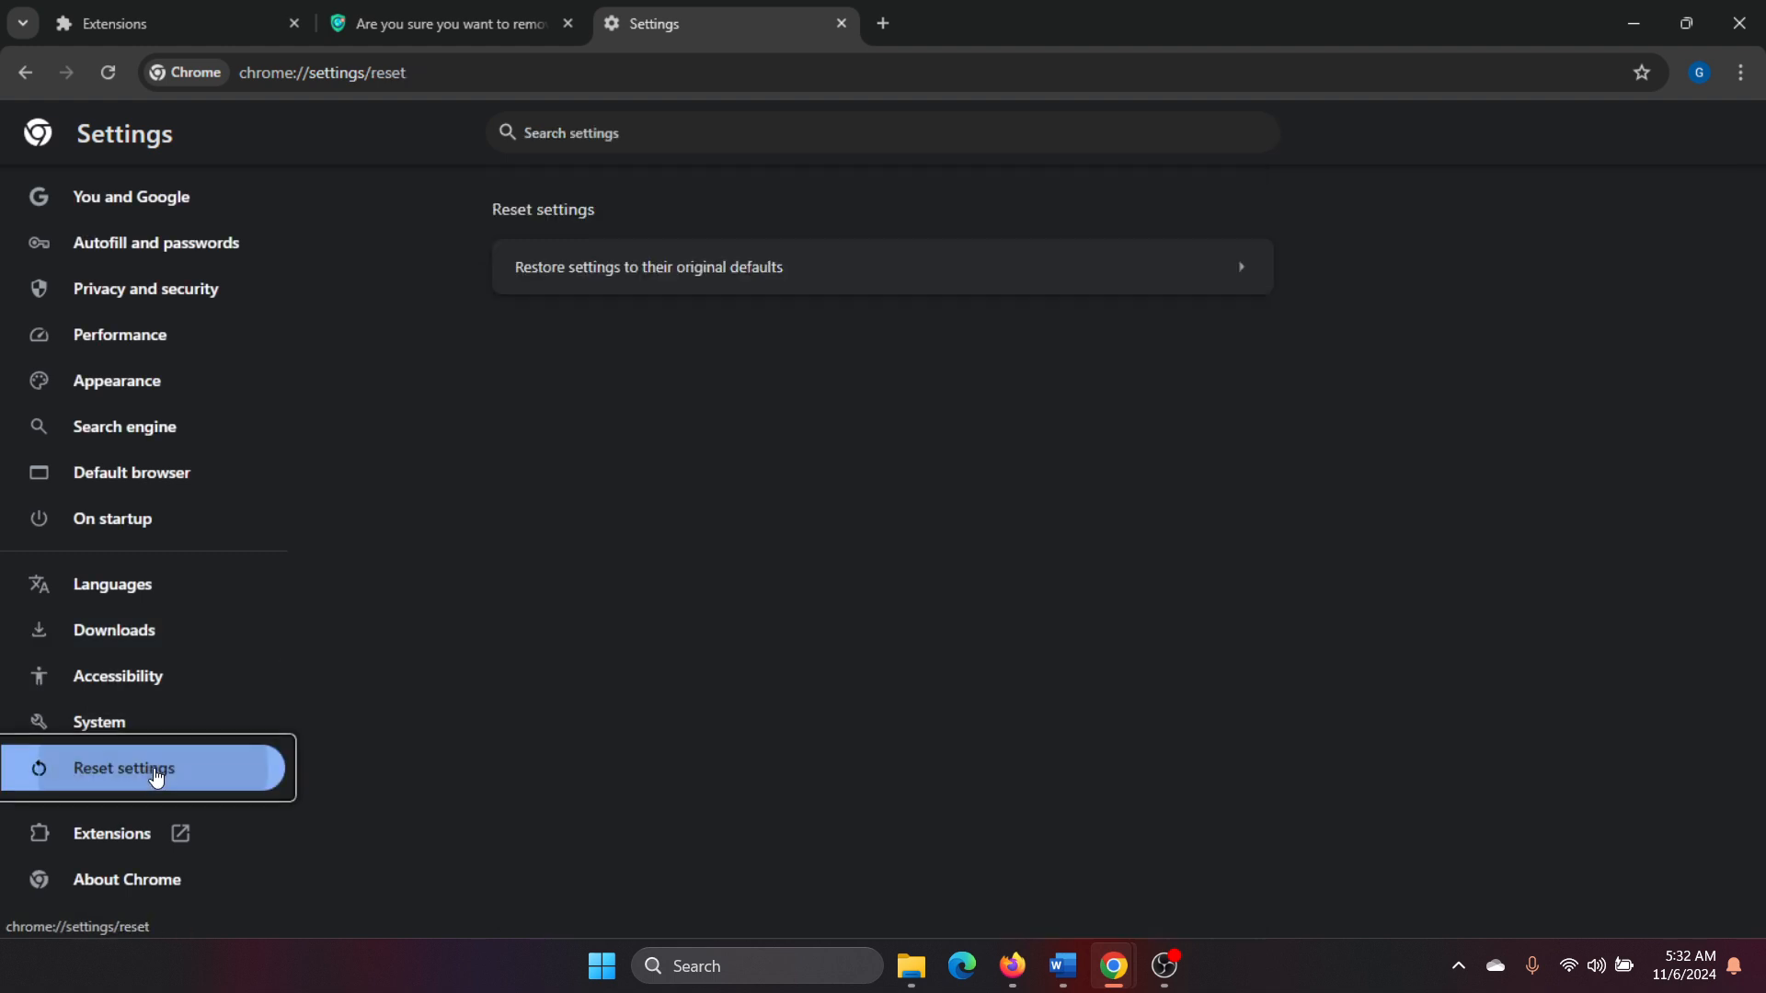
{"action": "left_click", "coordinate": [648, 265]}
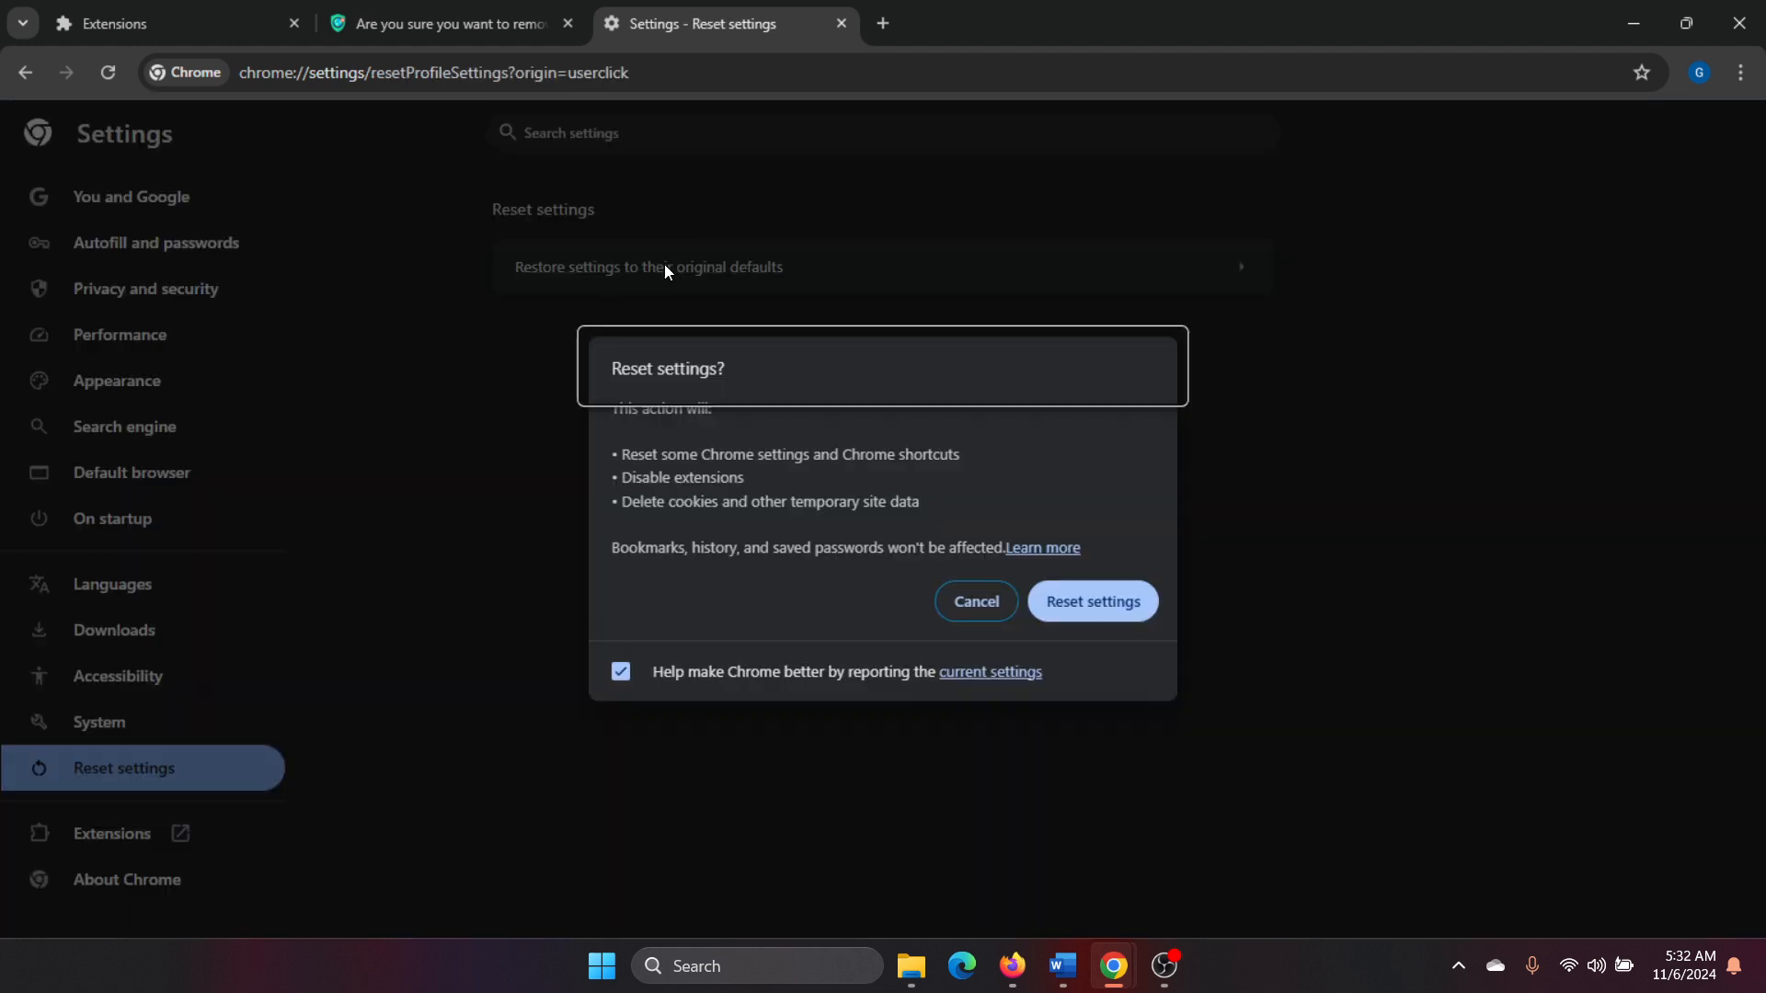
{"action": "left_click", "coordinate": [1089, 601]}
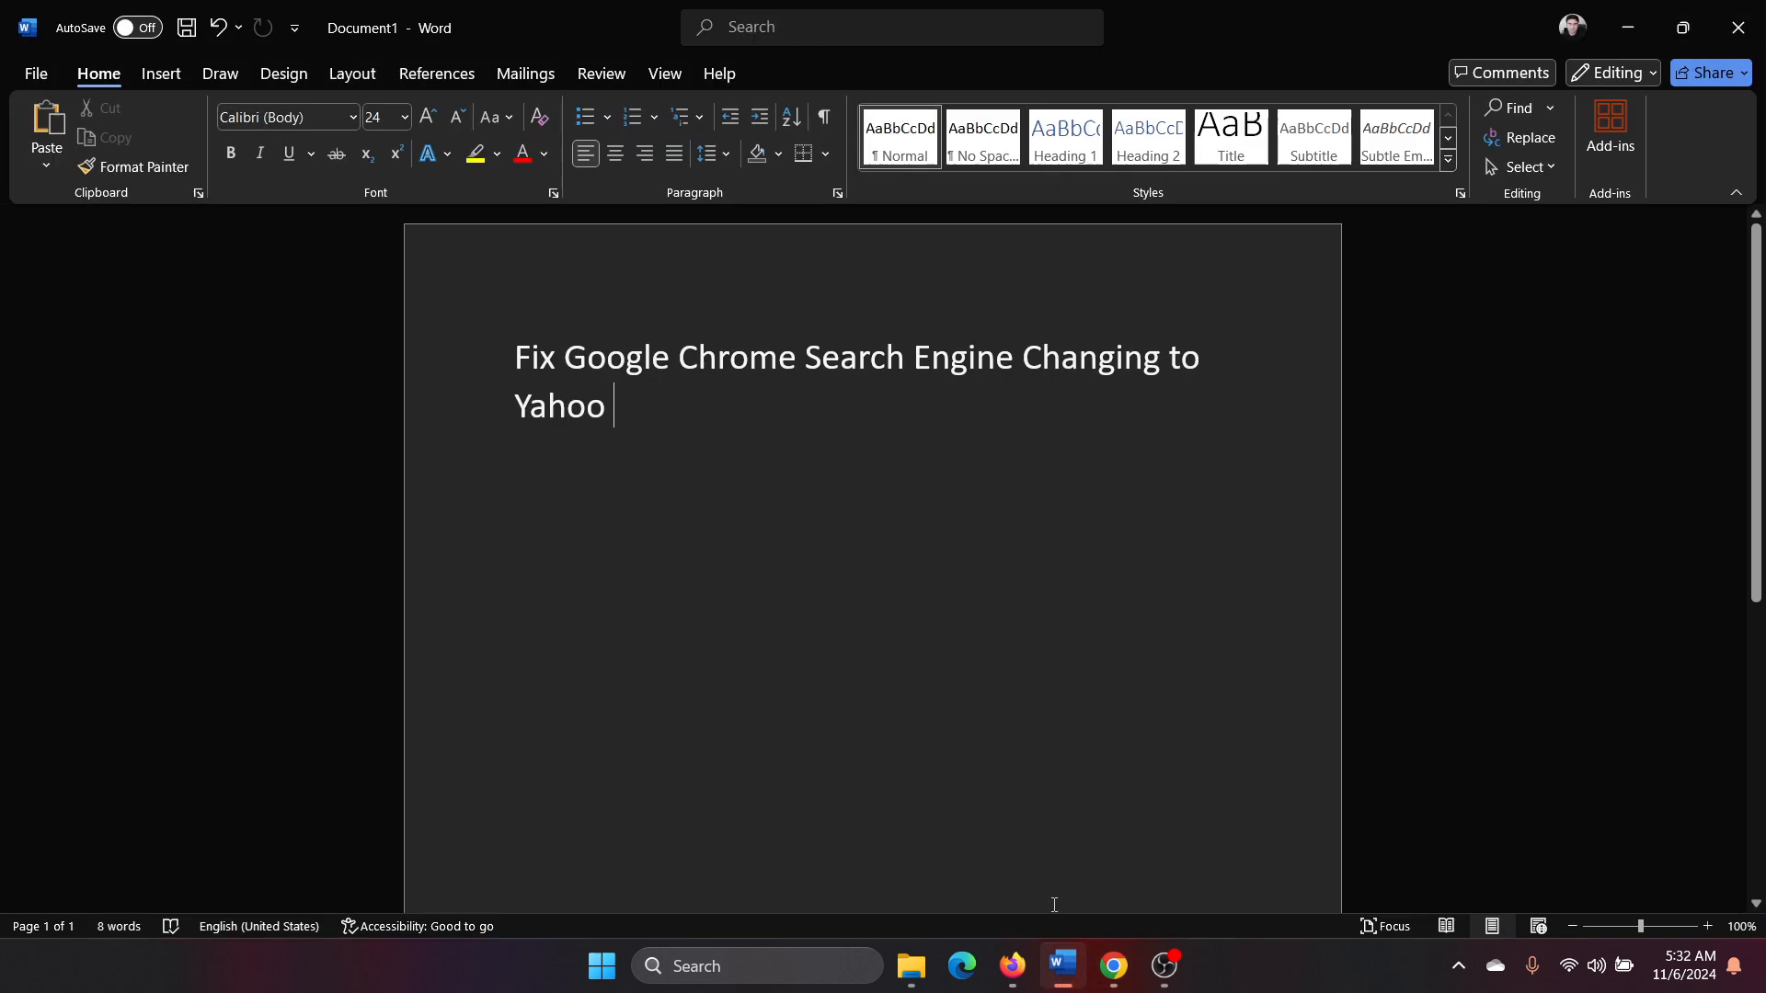
{"action": "mouse_move", "coordinate": [850, 719]}
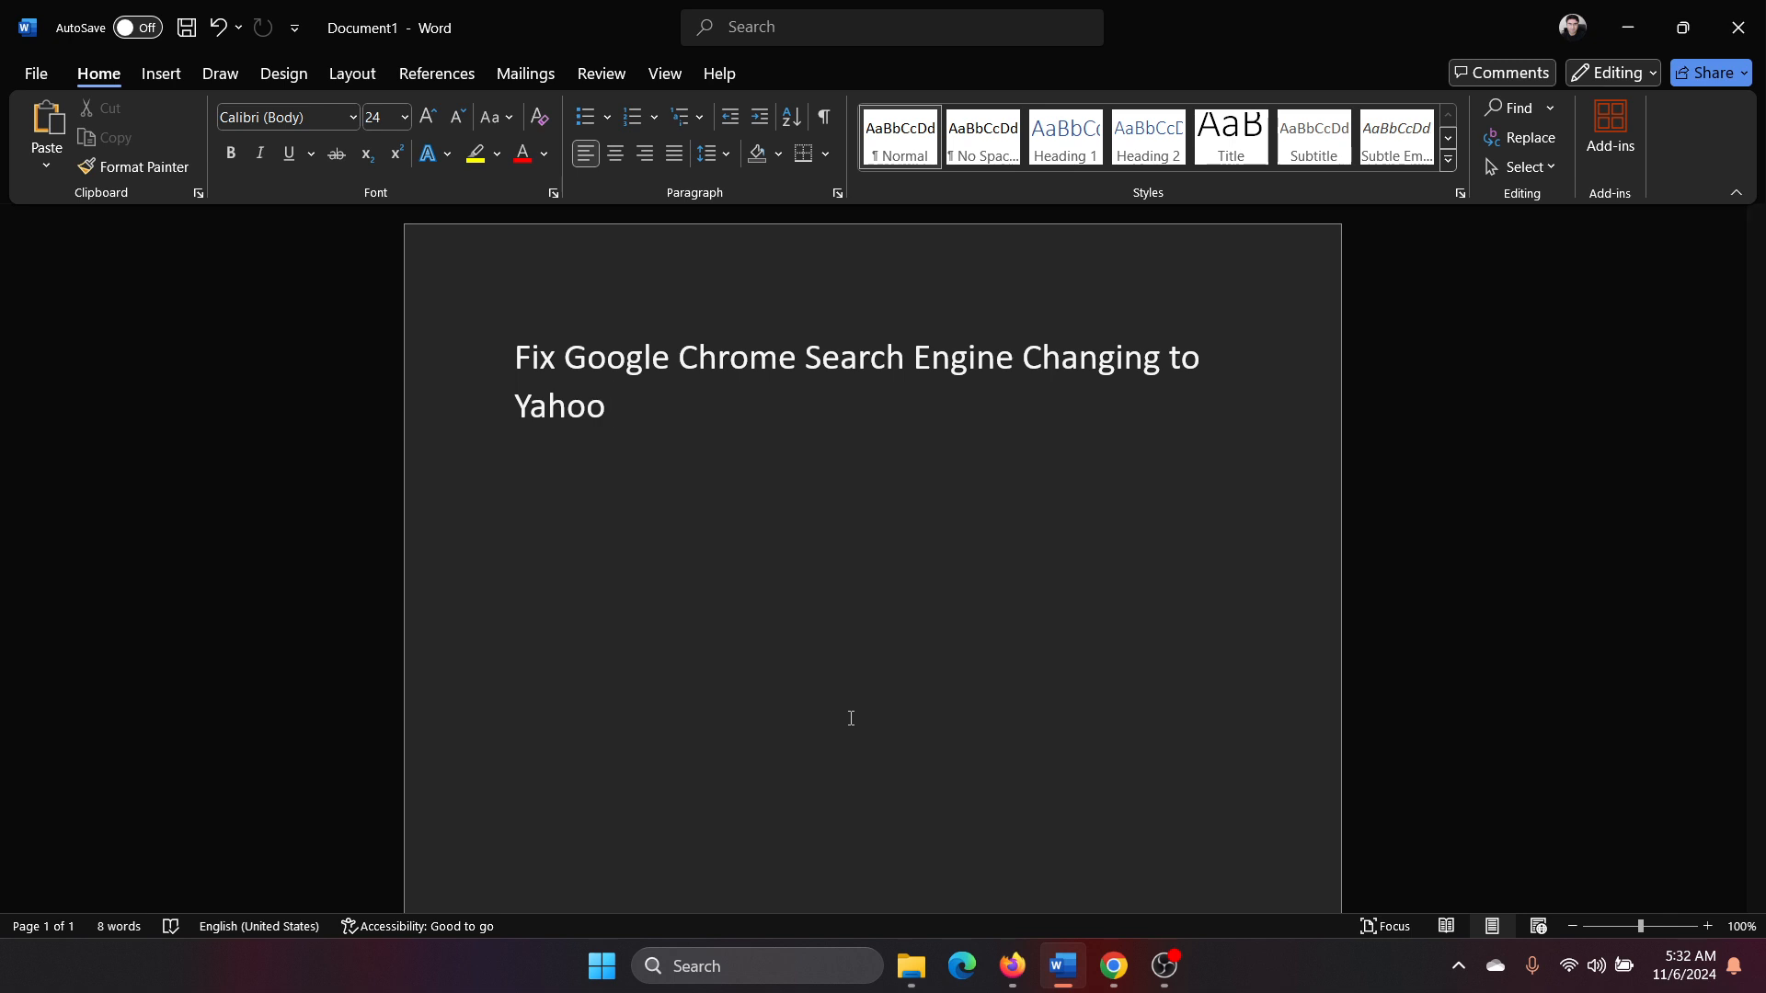
{"action": "left_click", "coordinate": [614, 405]}
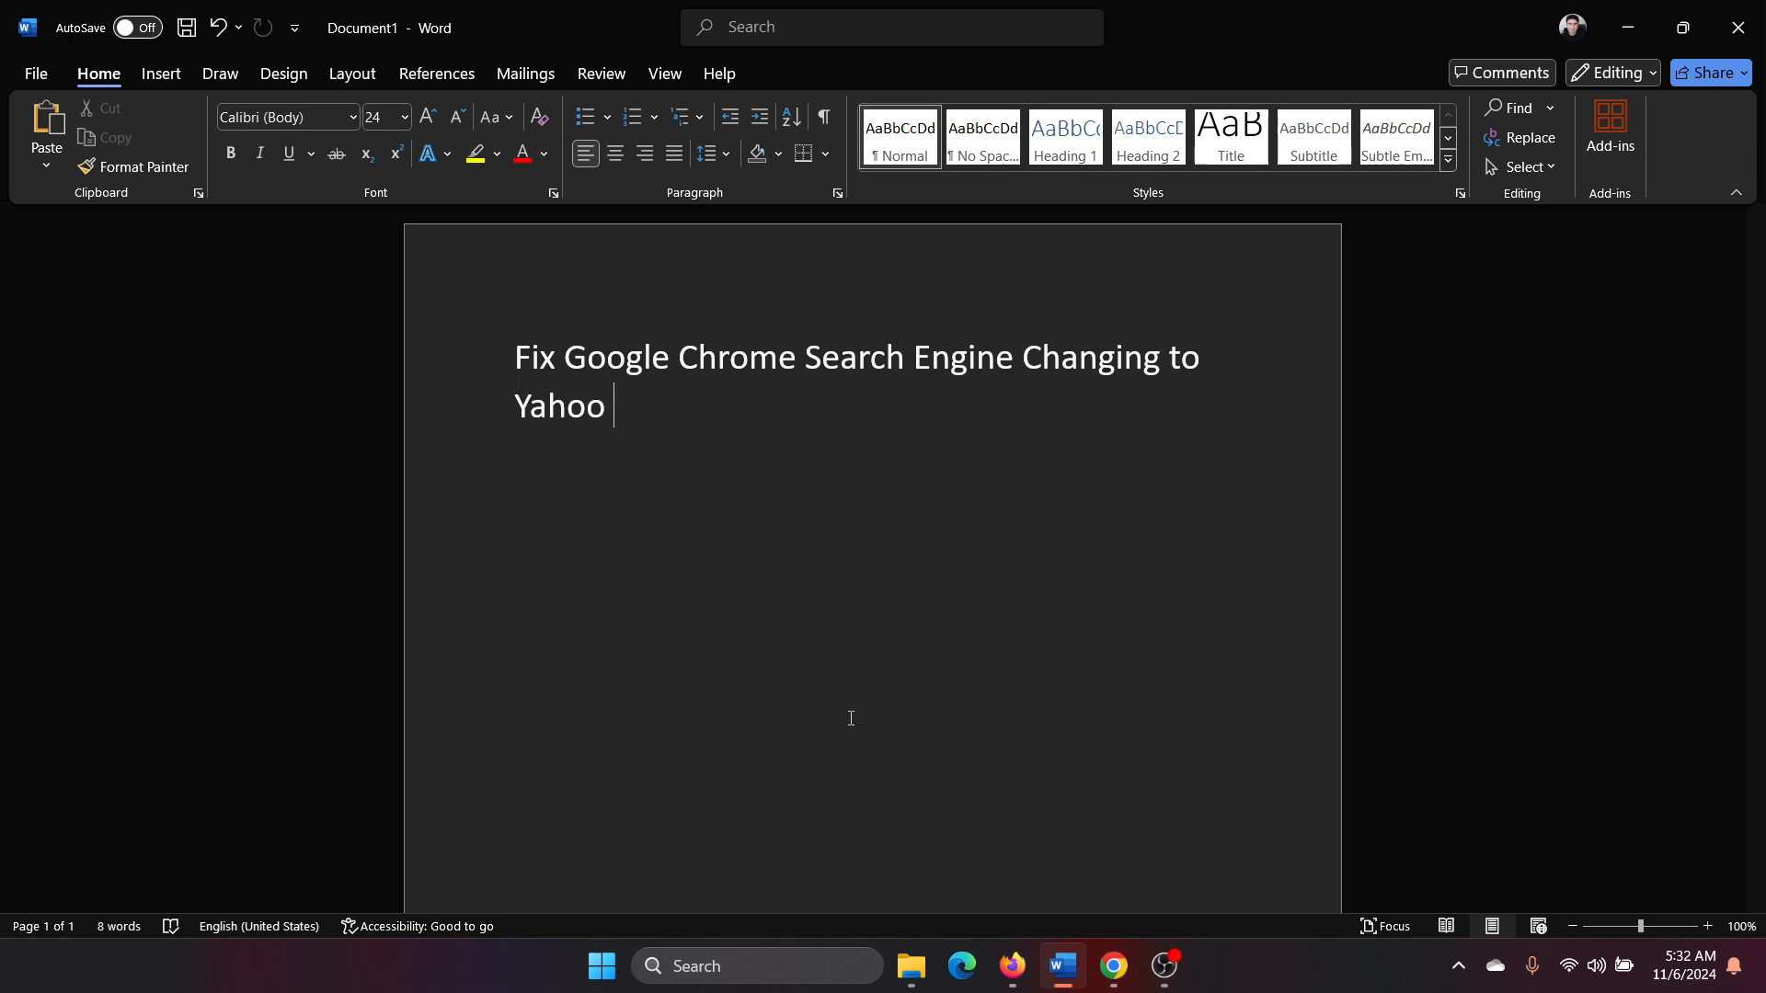